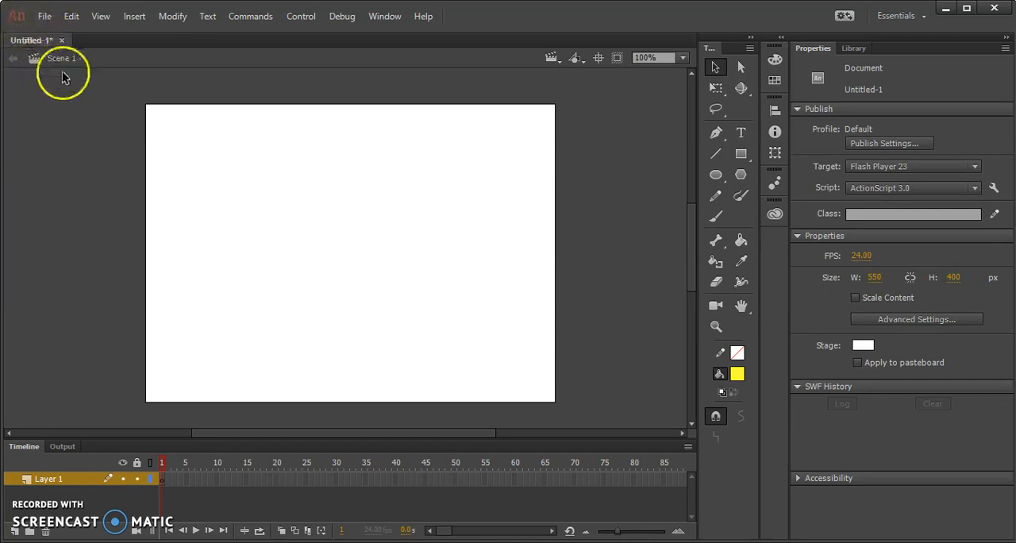
mouse_move(300, 202)
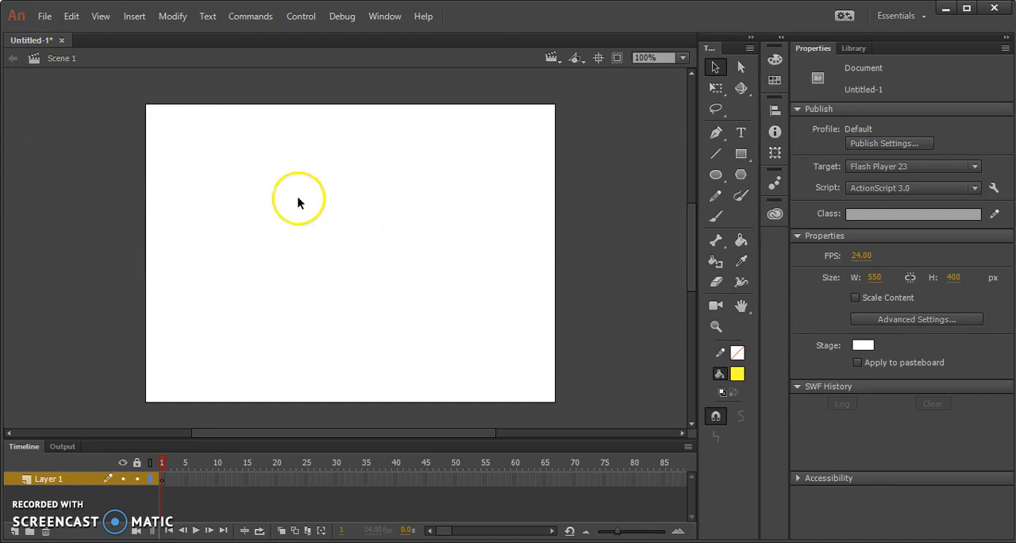
mouse_move(451, 220)
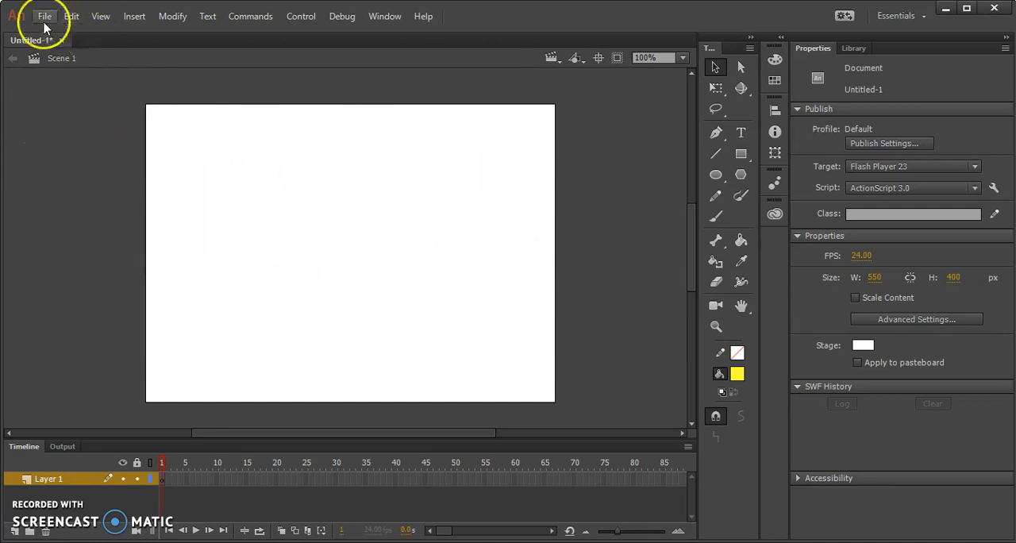
Step: Import ferdinand animation.psd with both layers into the library via File > Import to Library
left_click(44, 16)
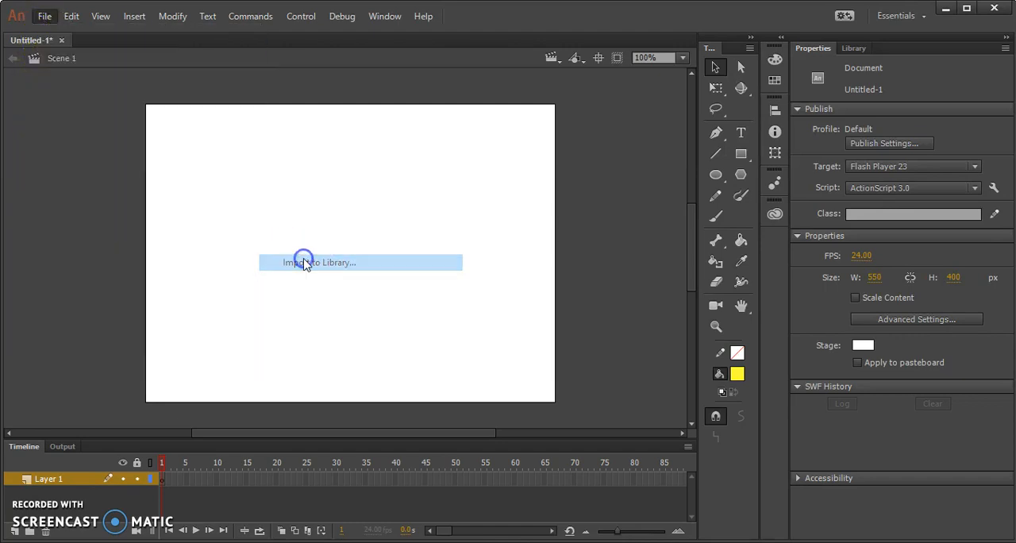
left_click(319, 262)
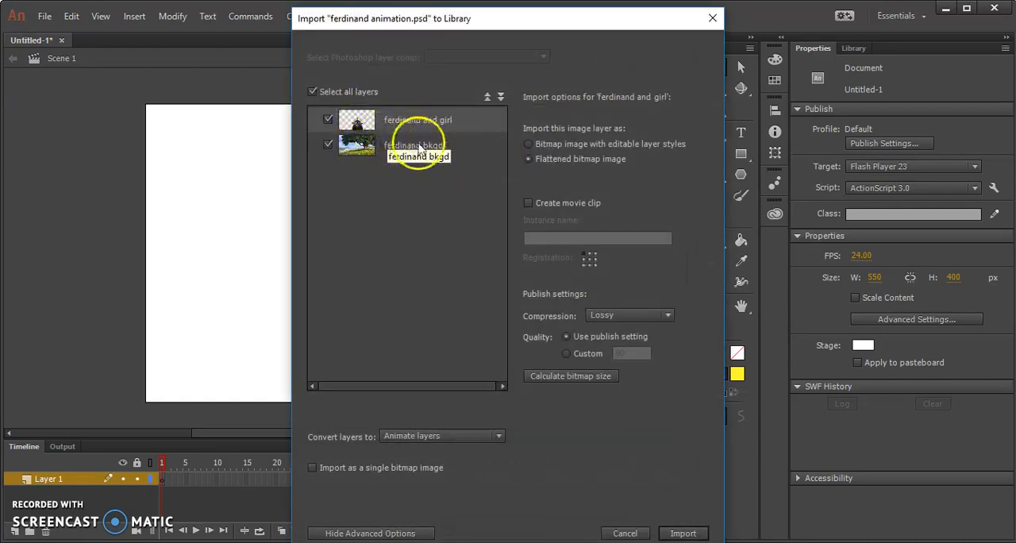
mouse_move(429, 159)
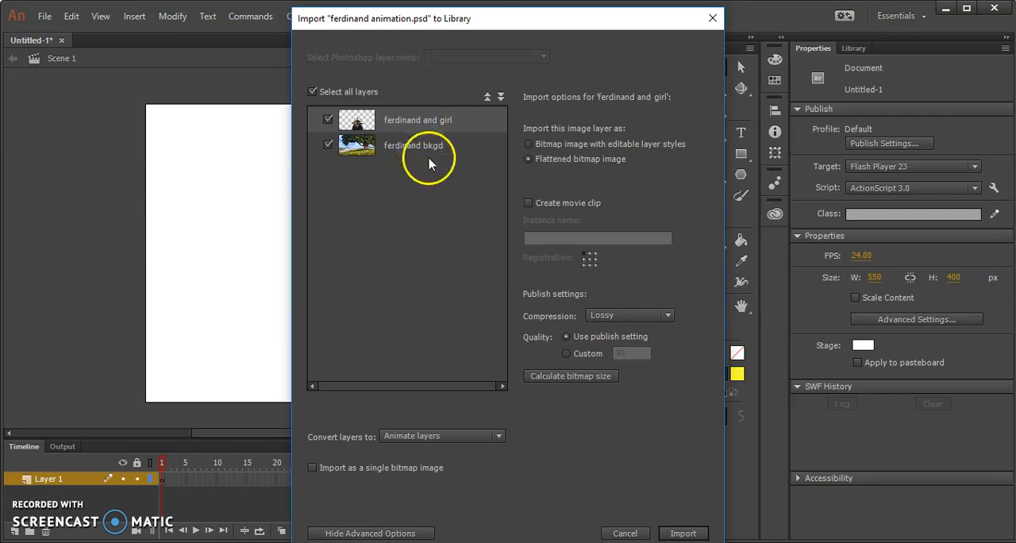
mouse_move(441, 144)
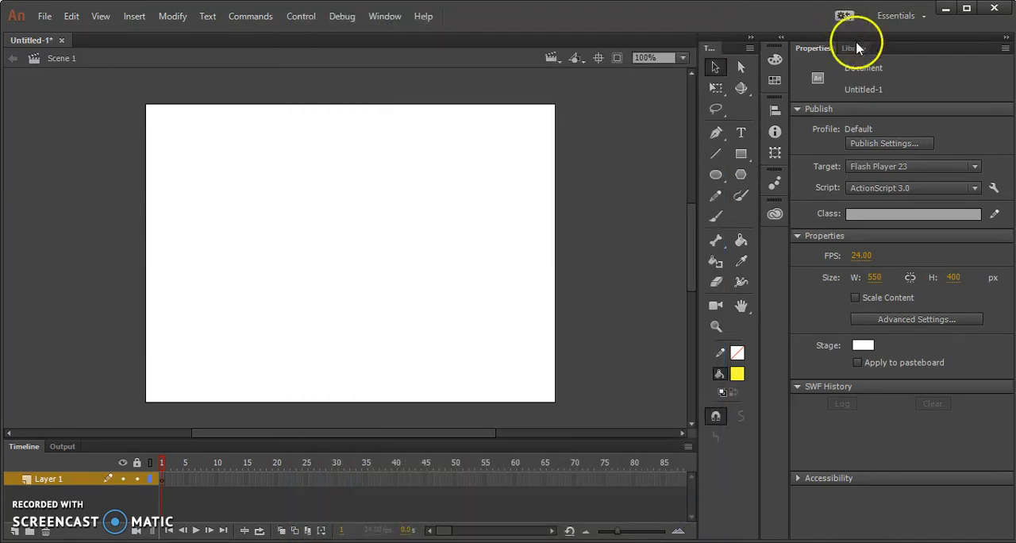
Step: Show the Library panel and preview the imported ferdinand animation.psd entry
left_click(854, 48)
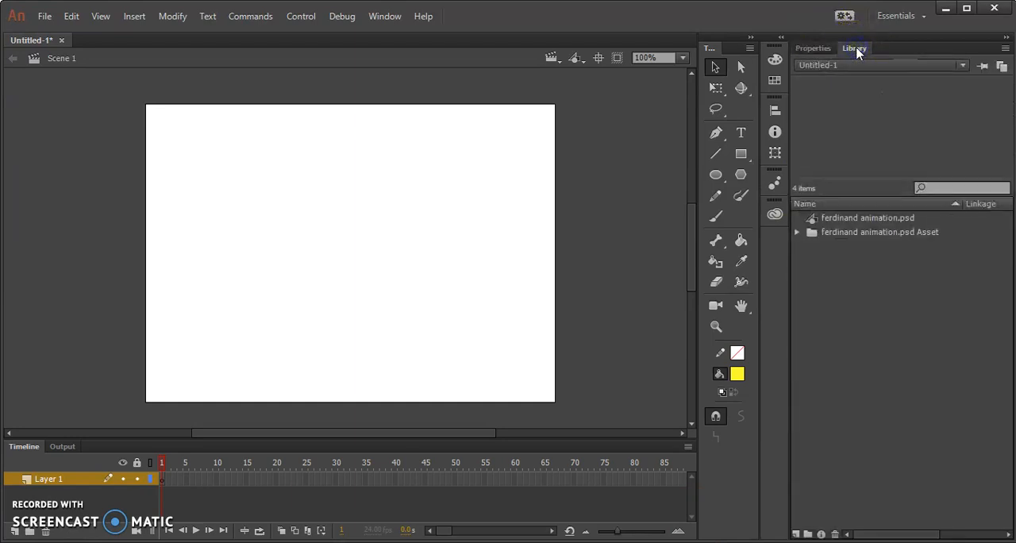
mouse_move(902, 294)
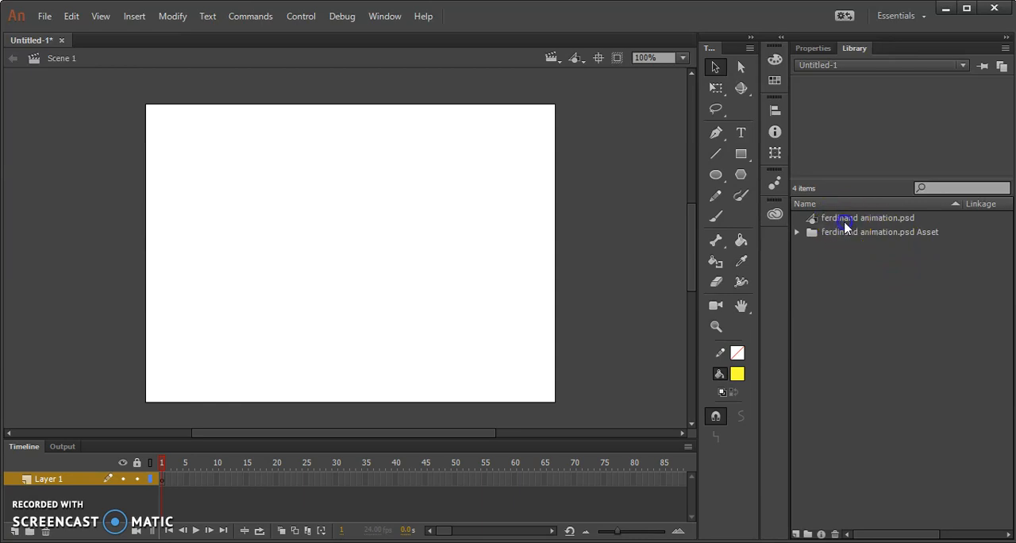
left_click(867, 217)
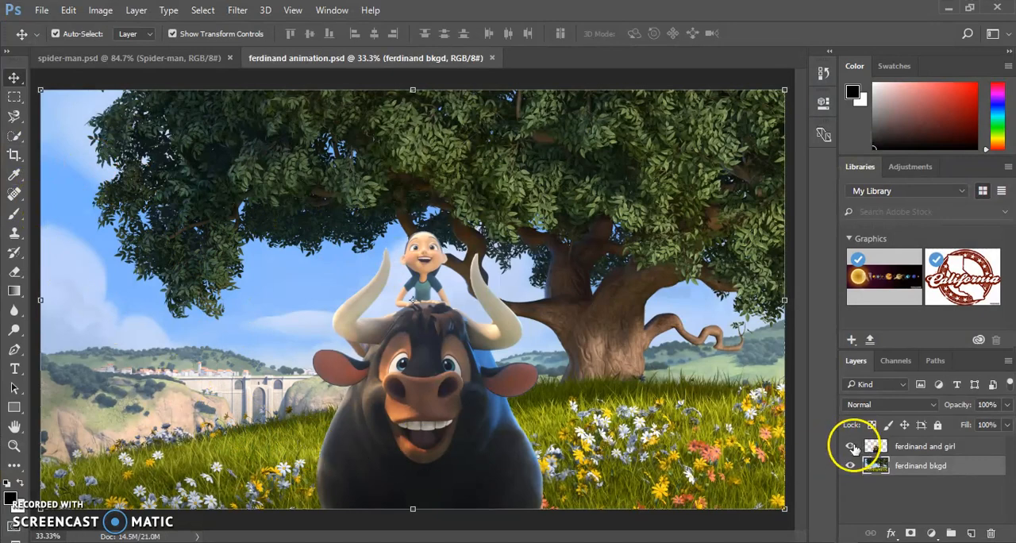
left_click(852, 465)
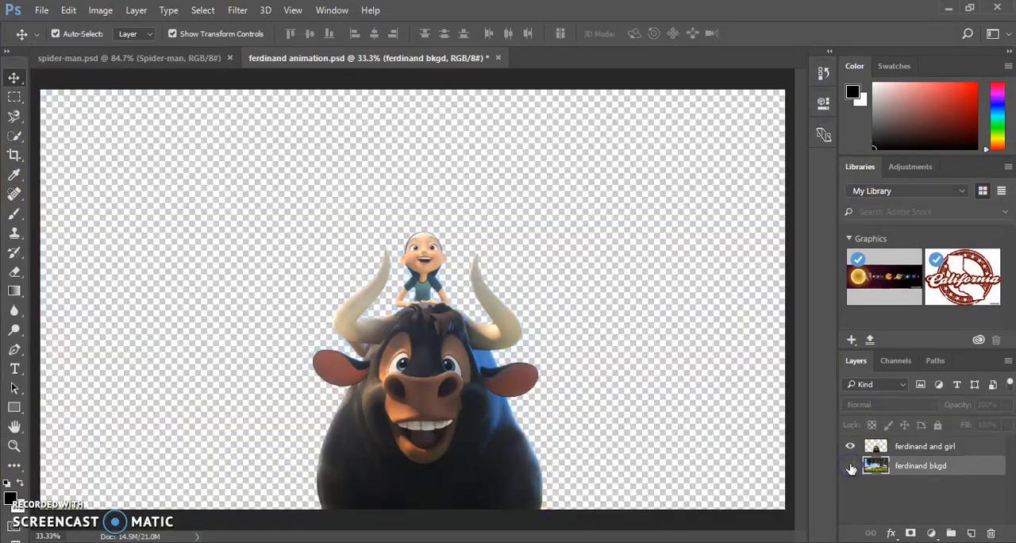
left_click(851, 466)
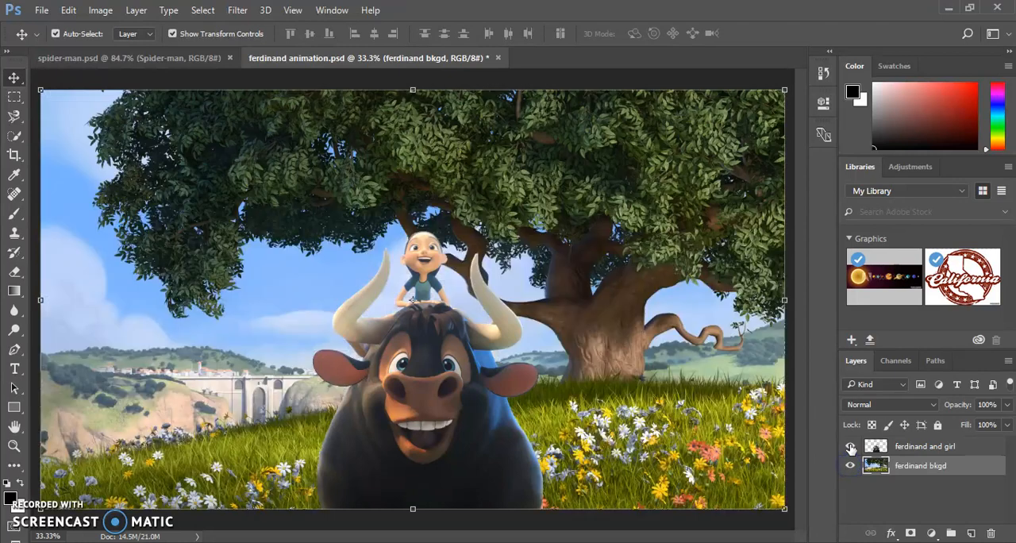
left_click(851, 446)
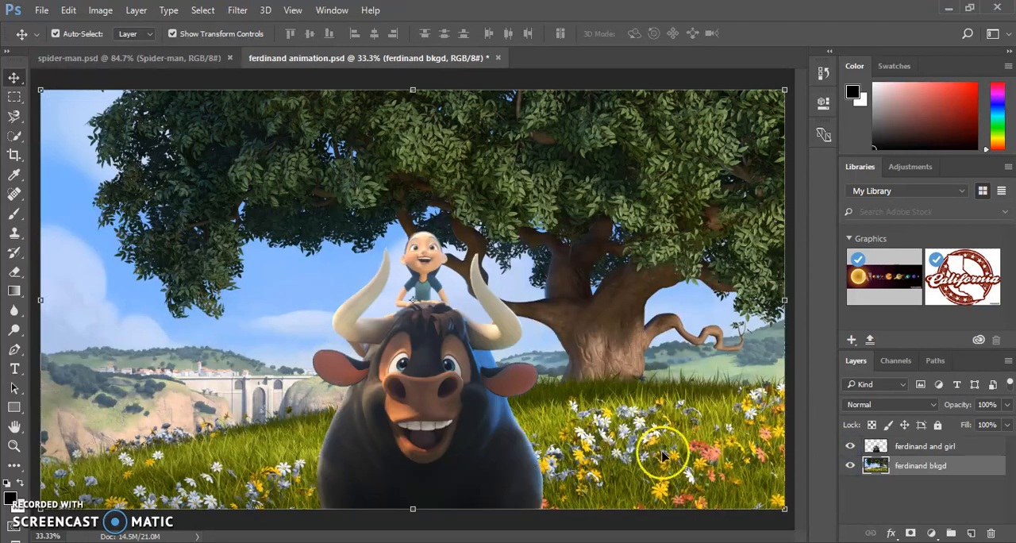
mouse_move(432, 298)
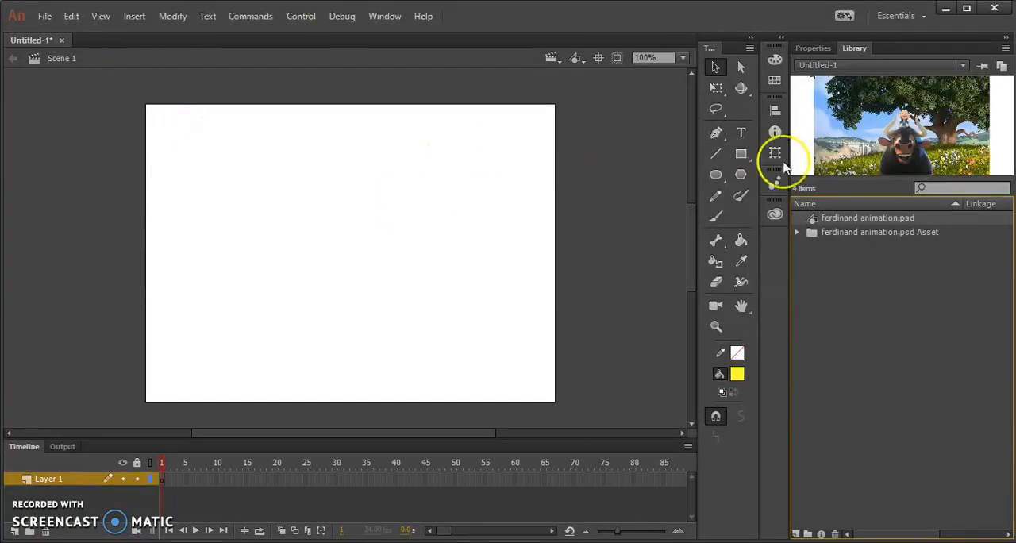
Step: Expand the asset folder and preview the ferdinand and girl and ferdinand bkgd images
left_click(797, 232)
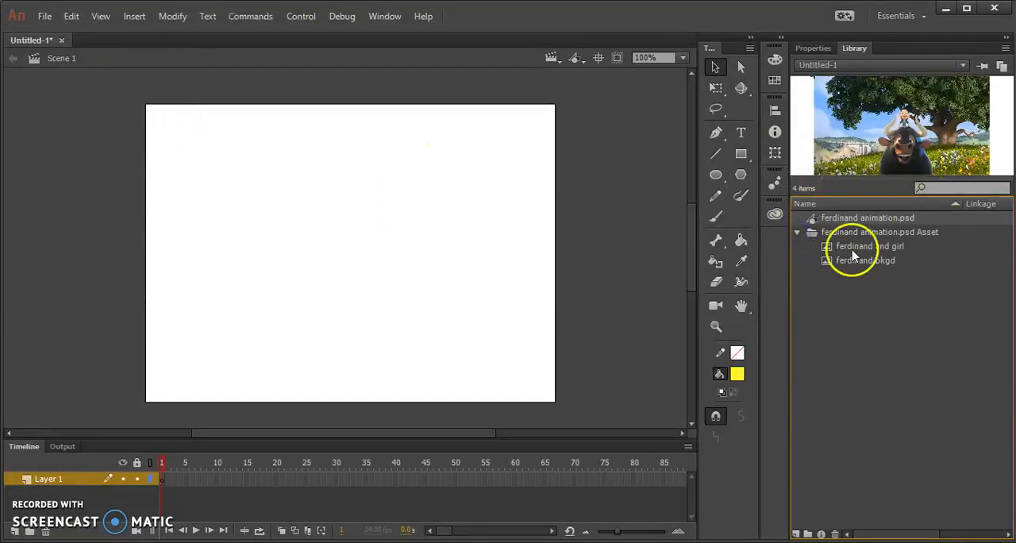
left_click(866, 260)
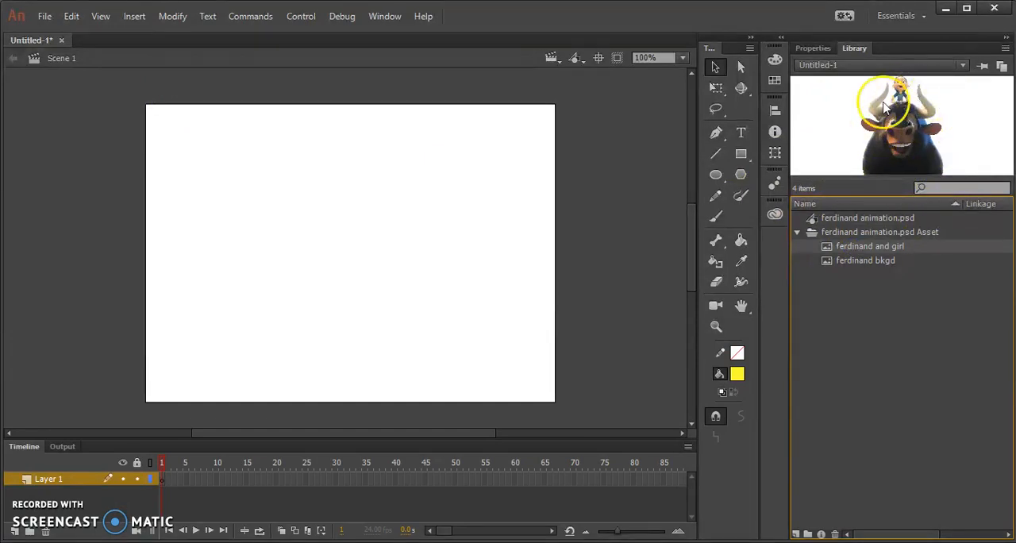
mouse_move(897, 151)
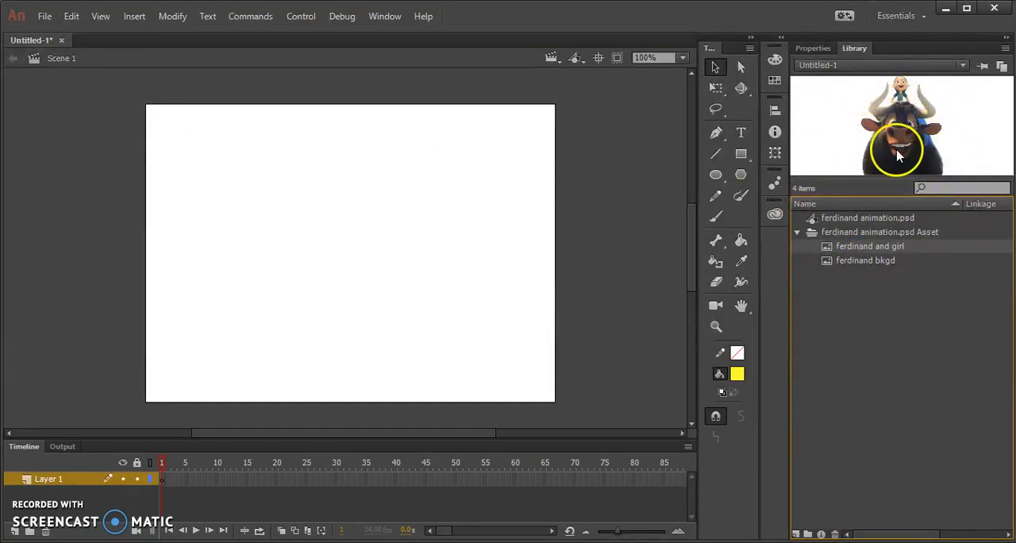
left_click(866, 260)
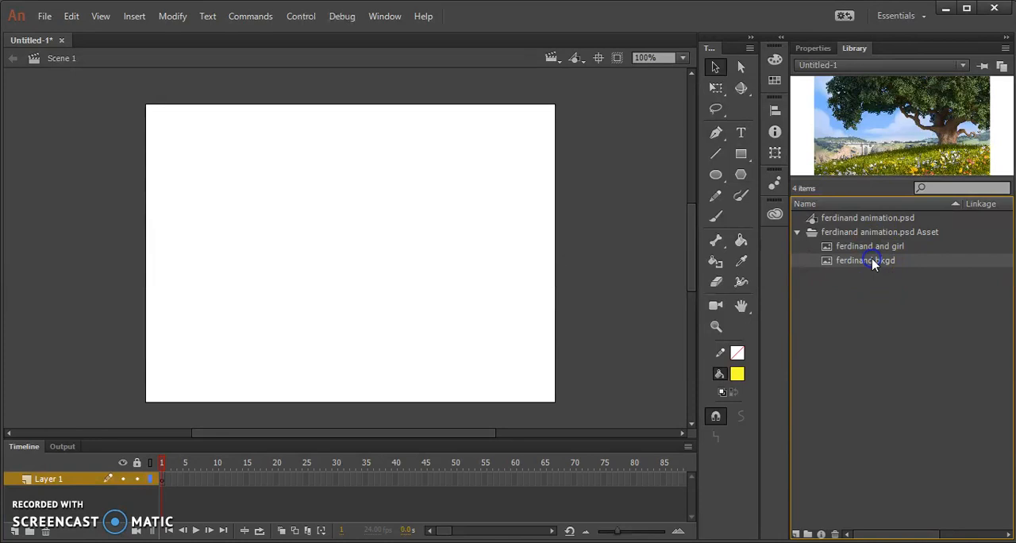
mouse_move(813, 273)
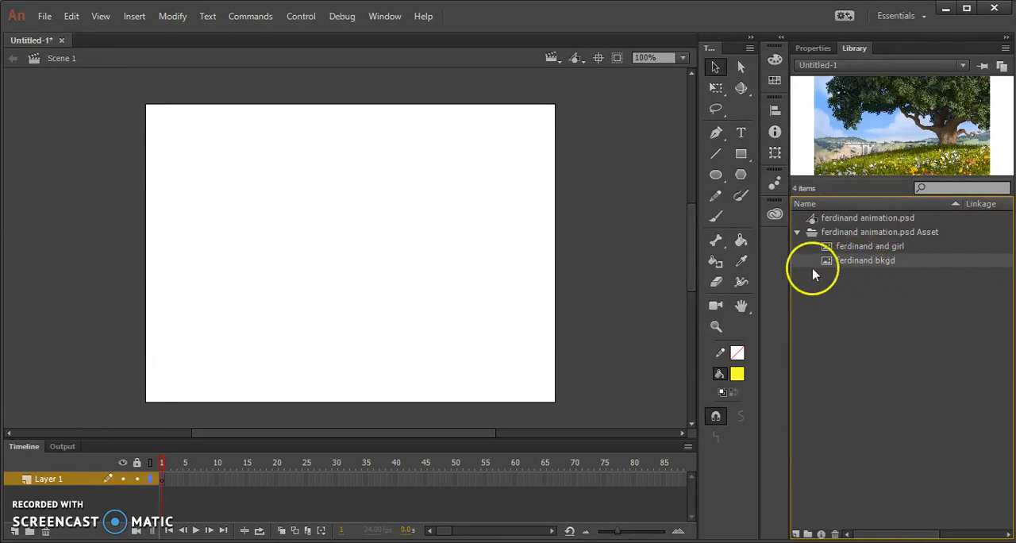
Step: Place ferdinand bkgd on the stage and scale it down with Free Transform at 25% zoom
left_click_drag(866, 260, 347, 250)
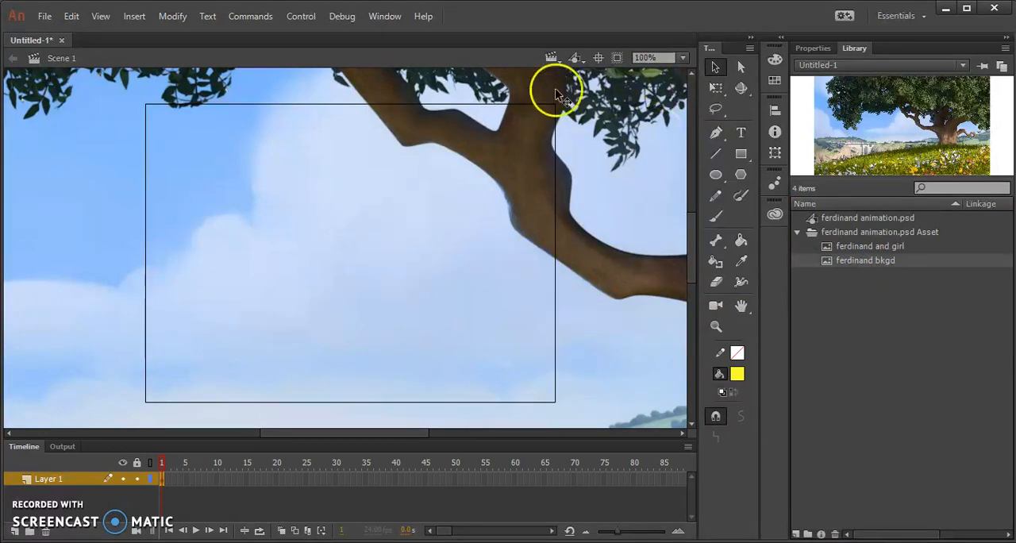
mouse_move(601, 237)
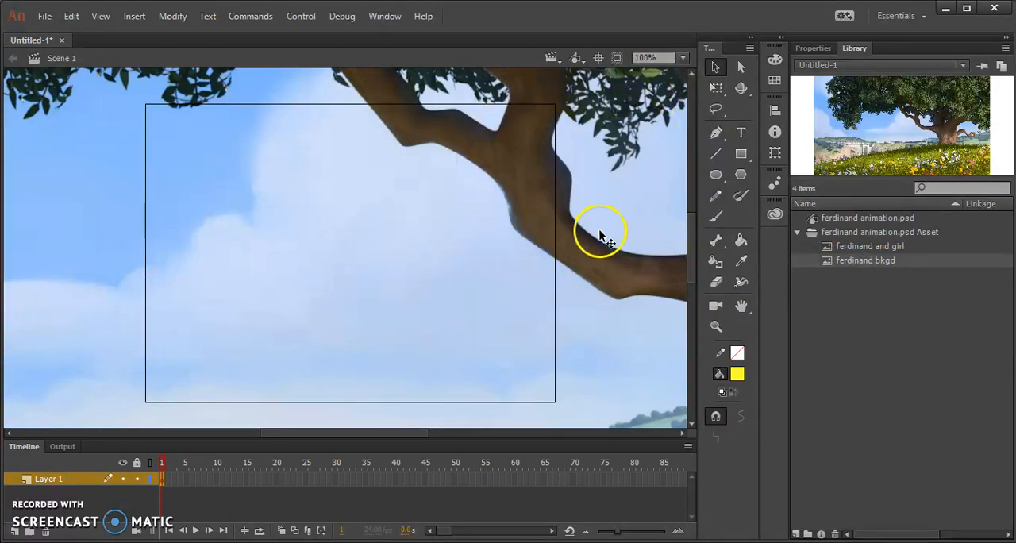
mouse_move(675, 72)
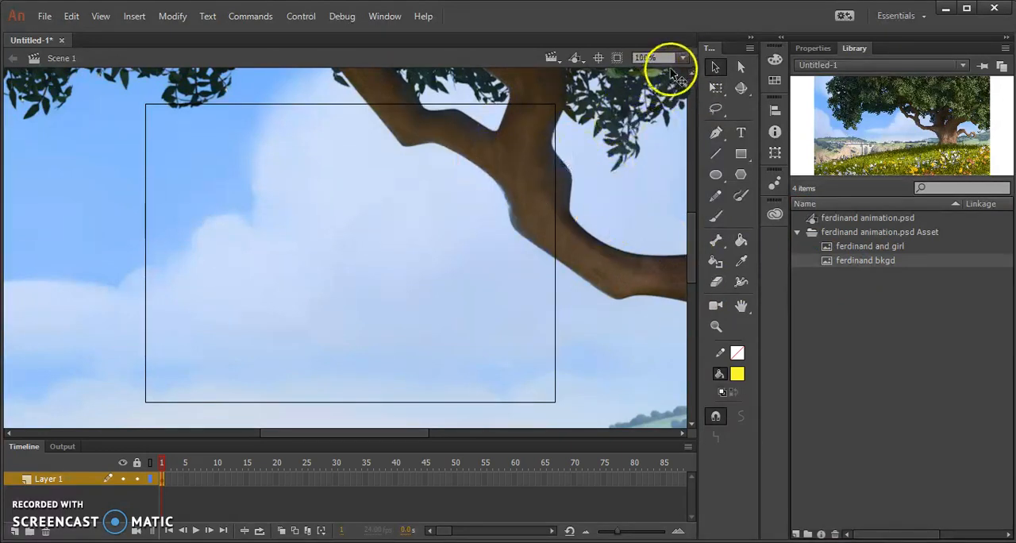
left_click(681, 57)
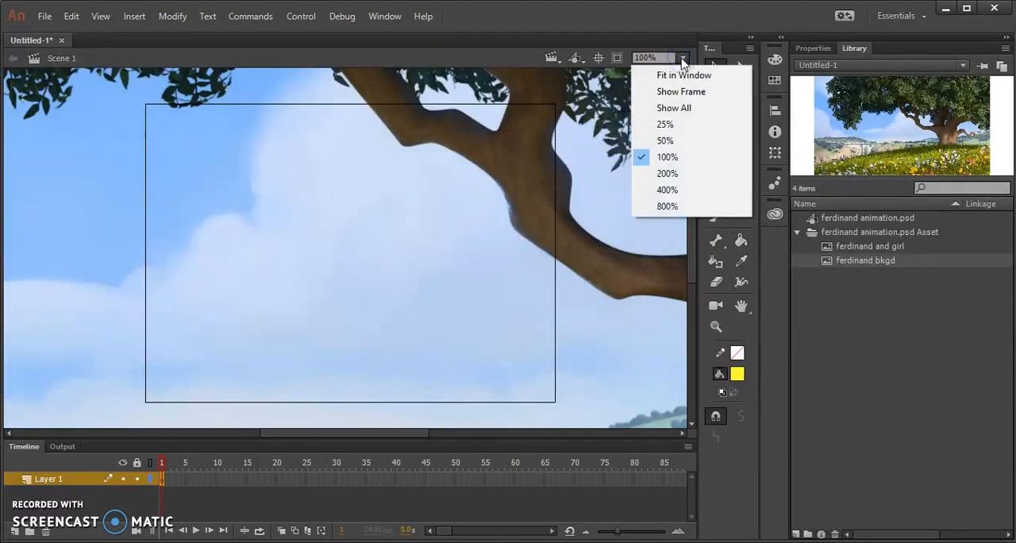
left_click(683, 74)
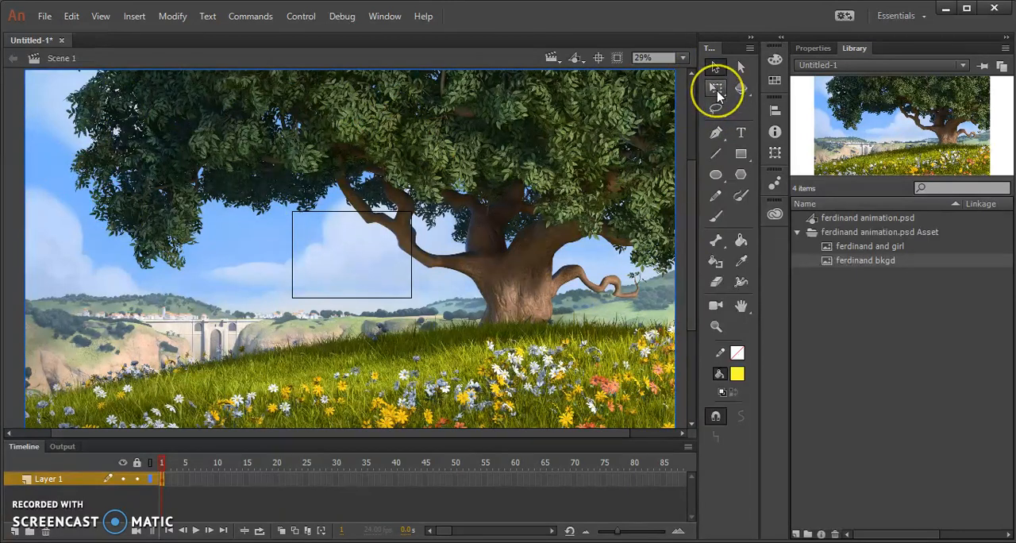
left_click(714, 88)
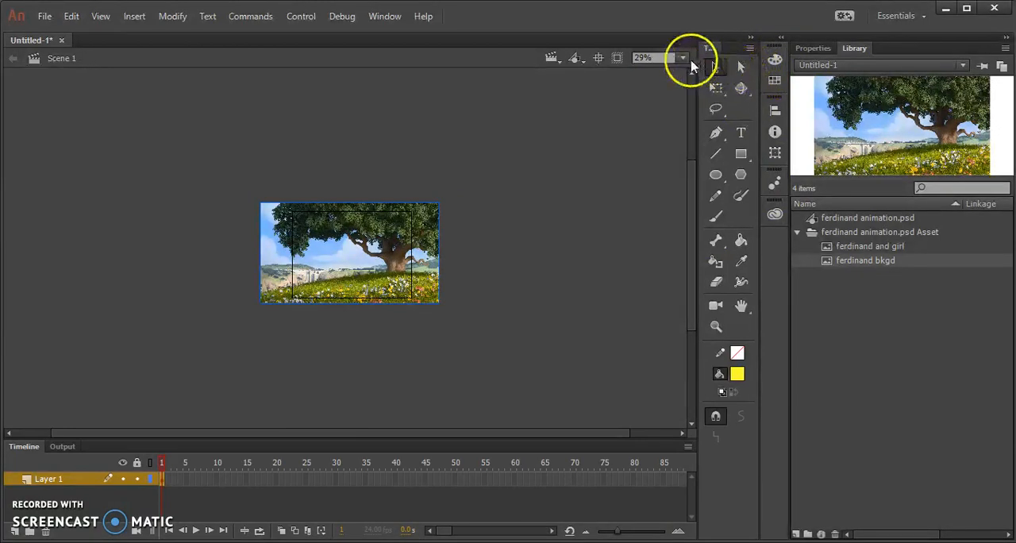
Step: Return the view to 100% and rename Layer 1 to bkgd
left_click(681, 57)
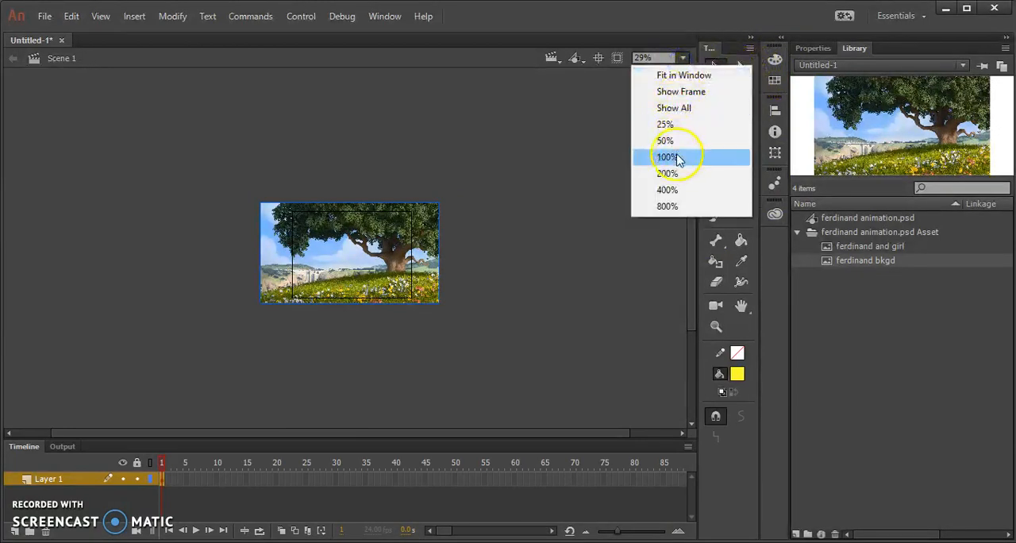
left_click(667, 157)
type("b")
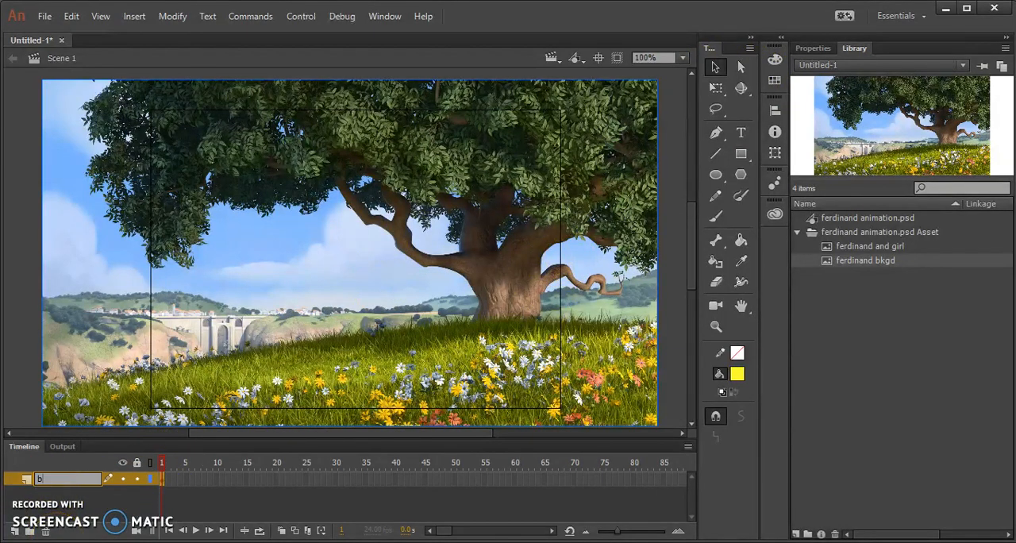
type("kgd")
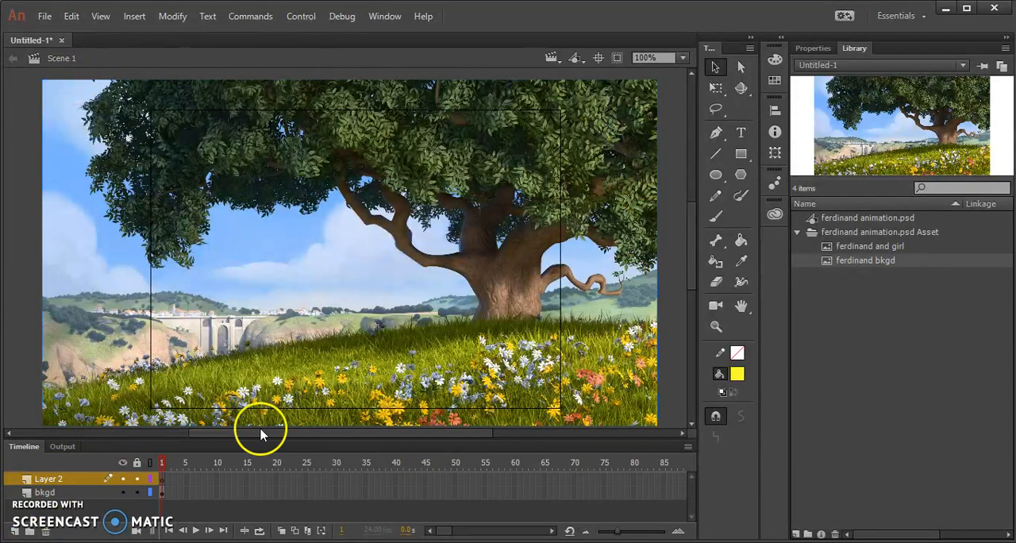
Step: Scale down the ferdinand and girl image on Layer 2 and test the movie
left_click(870, 246)
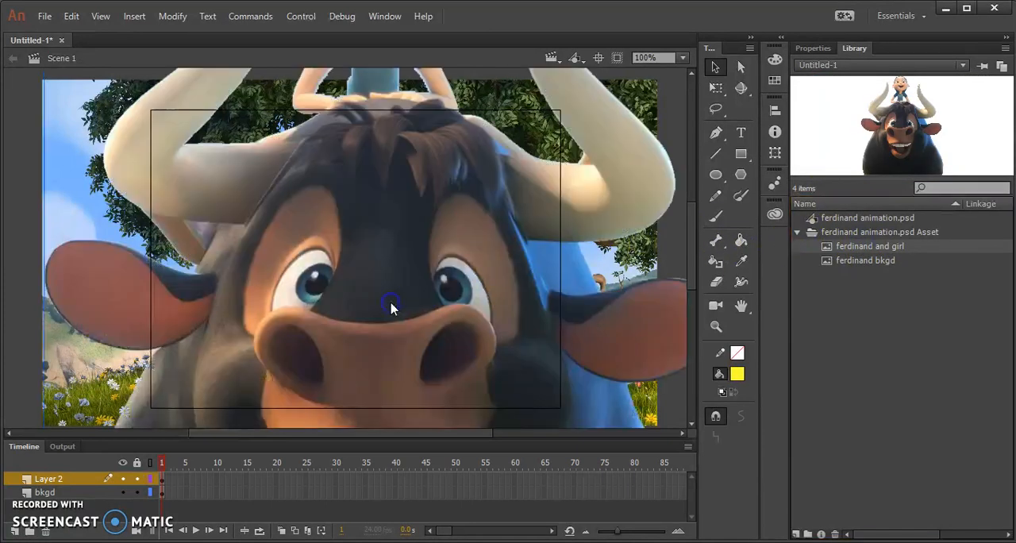
mouse_move(691, 62)
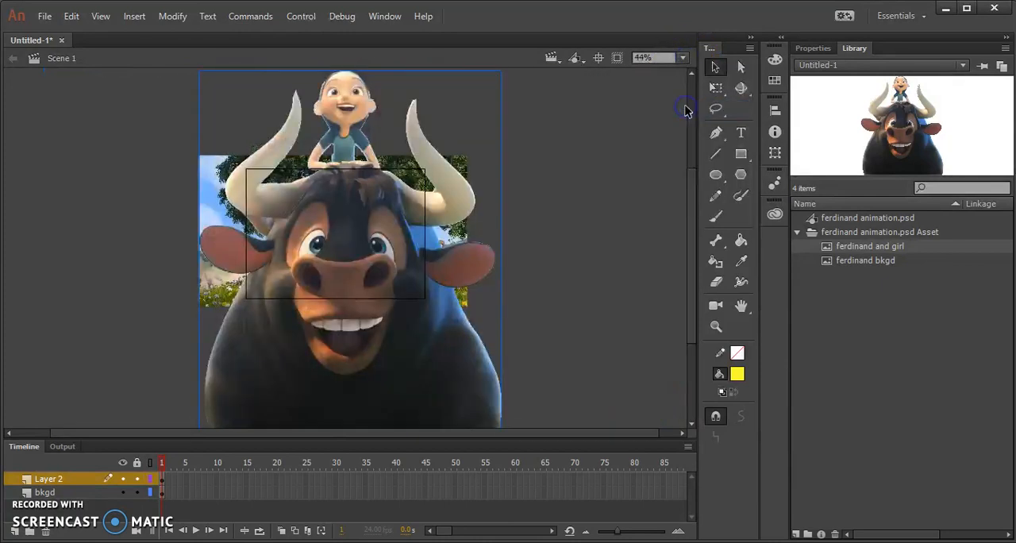
mouse_move(714, 87)
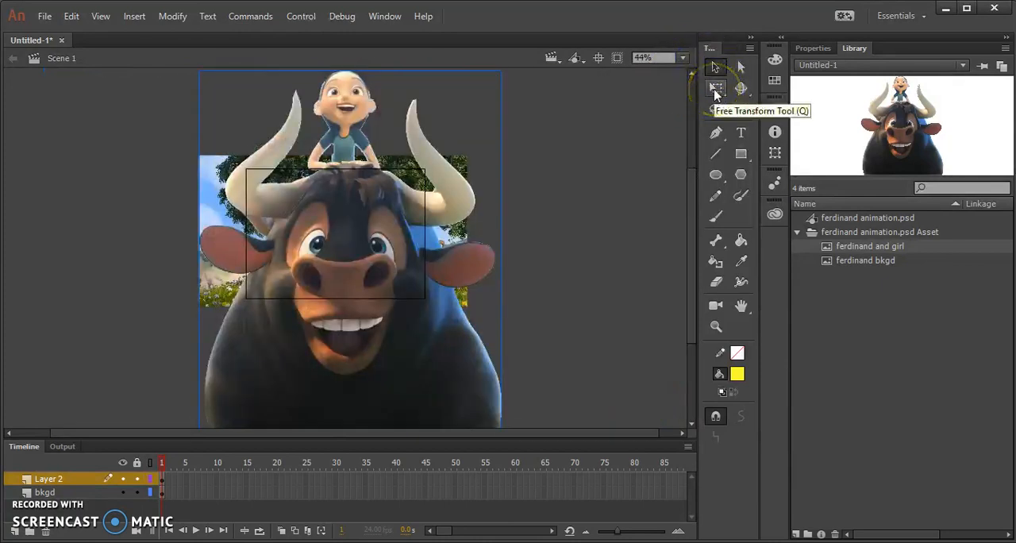
left_click(714, 89)
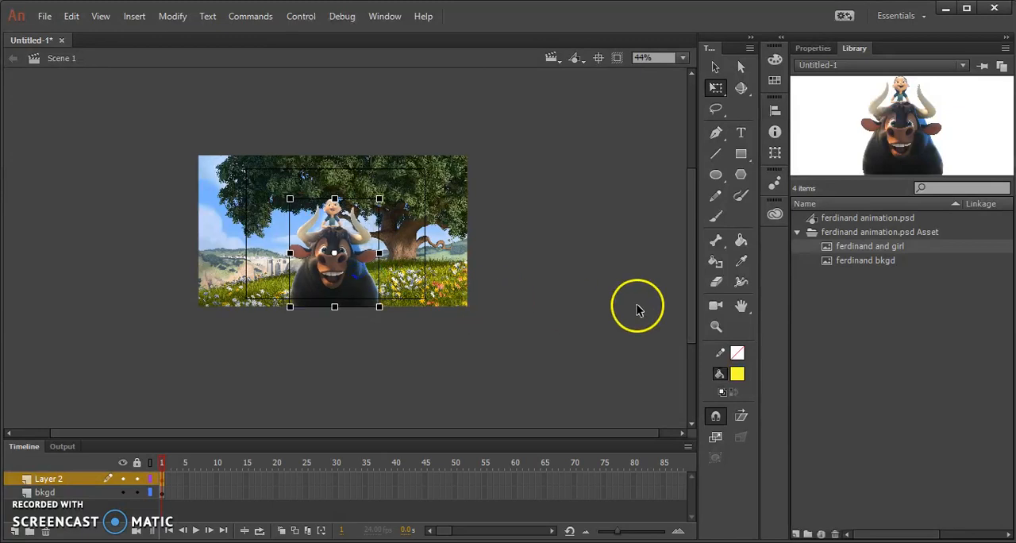
left_click(635, 310)
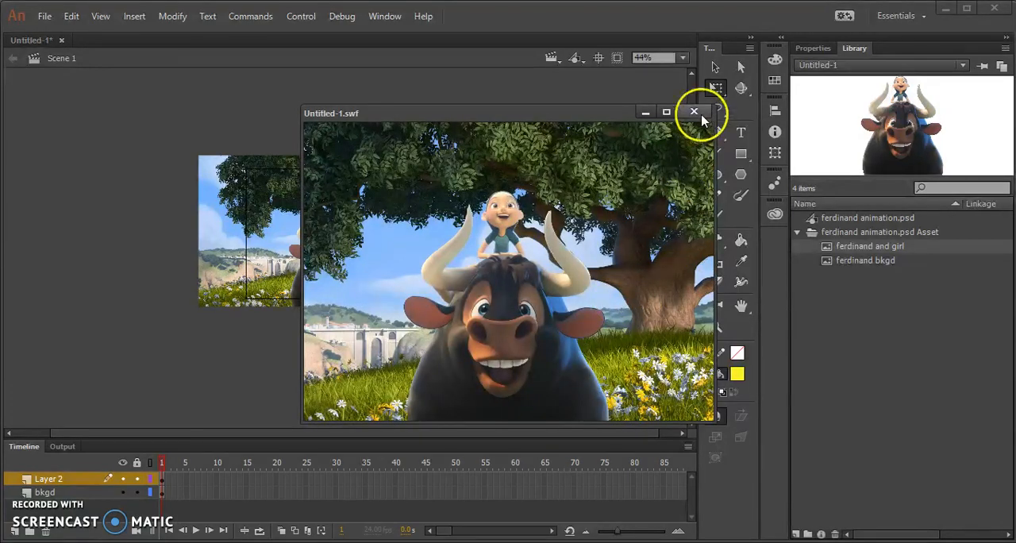
Step: Close the preview and hide the bkgd layer so only the bull and girl show
left_click(694, 112)
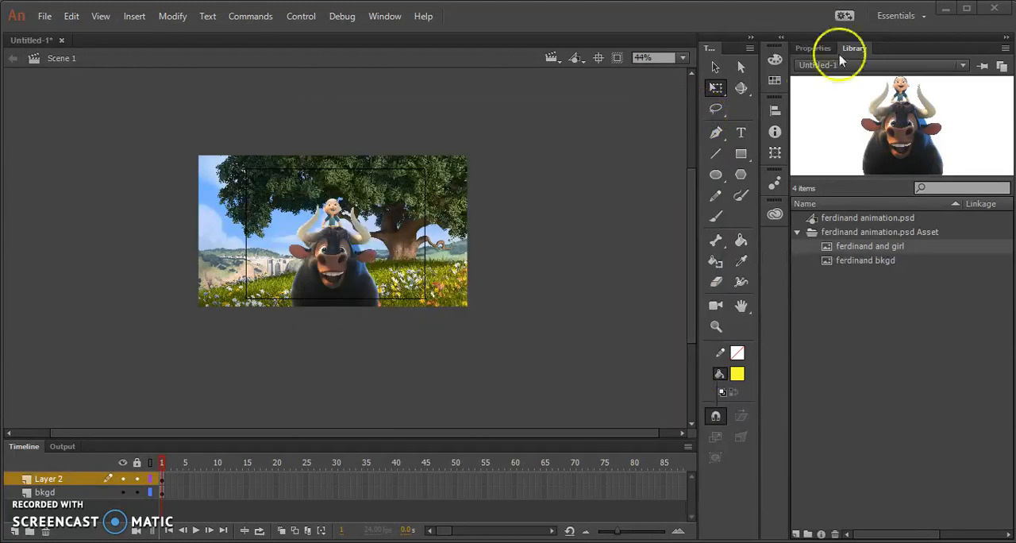
left_click(813, 48)
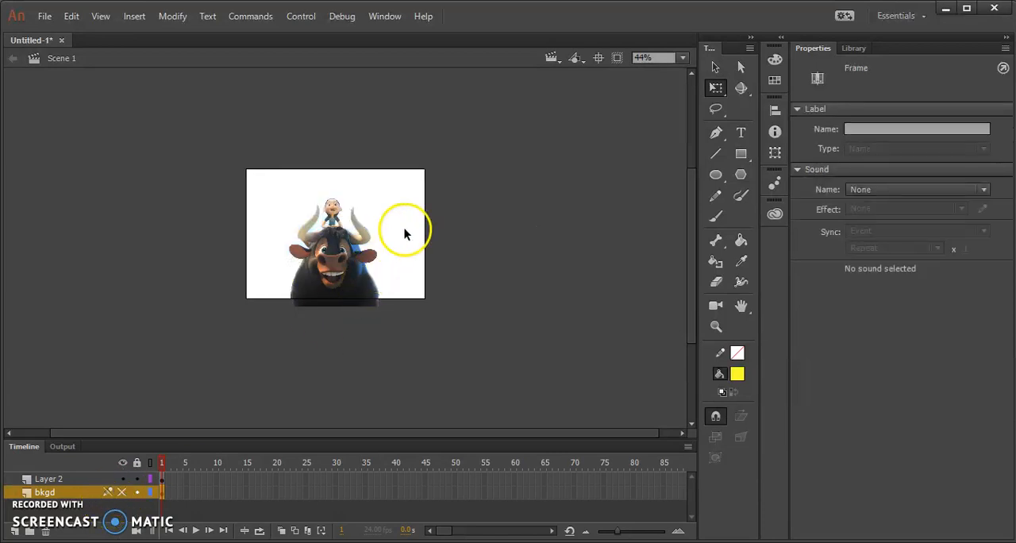
left_click(492, 357)
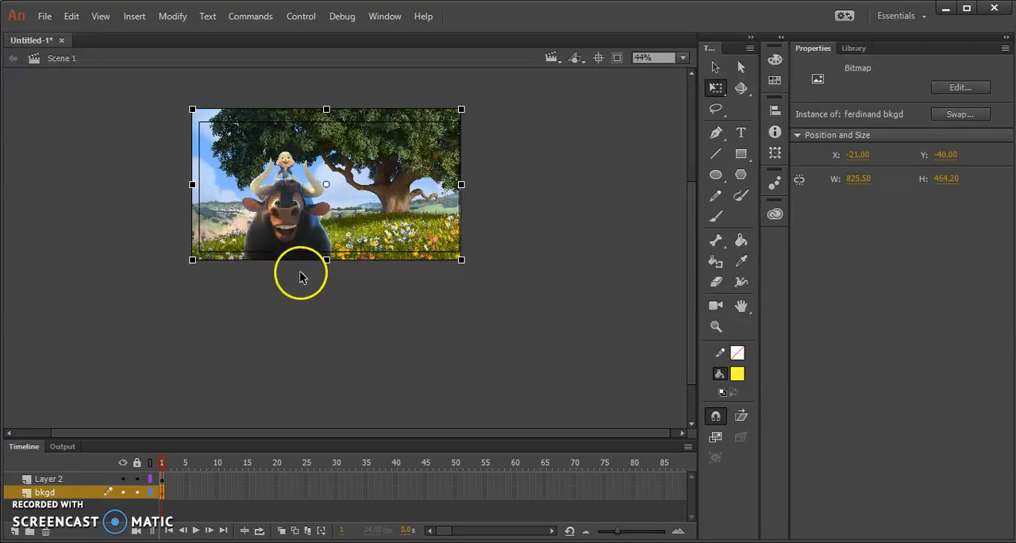
left_click(124, 492)
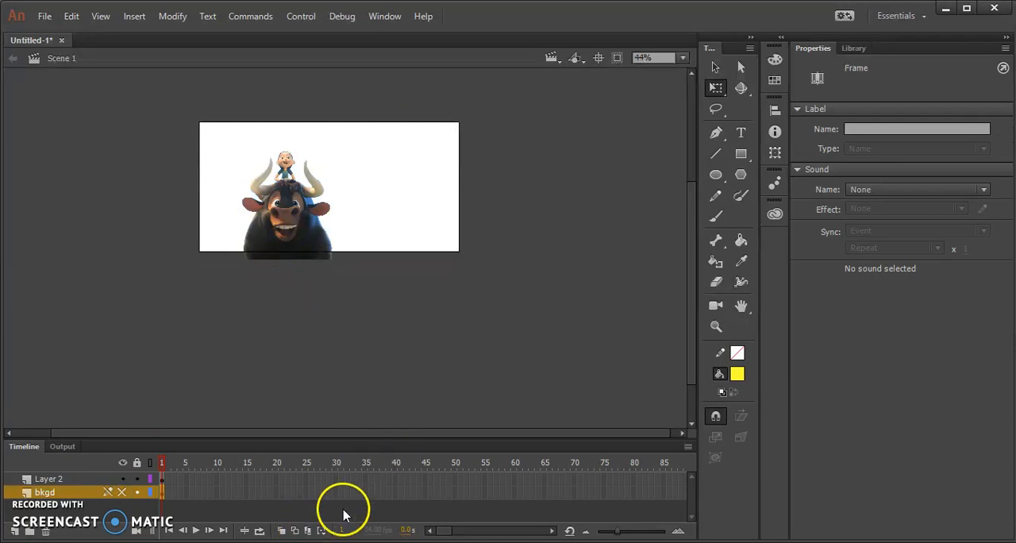
mouse_move(594, 480)
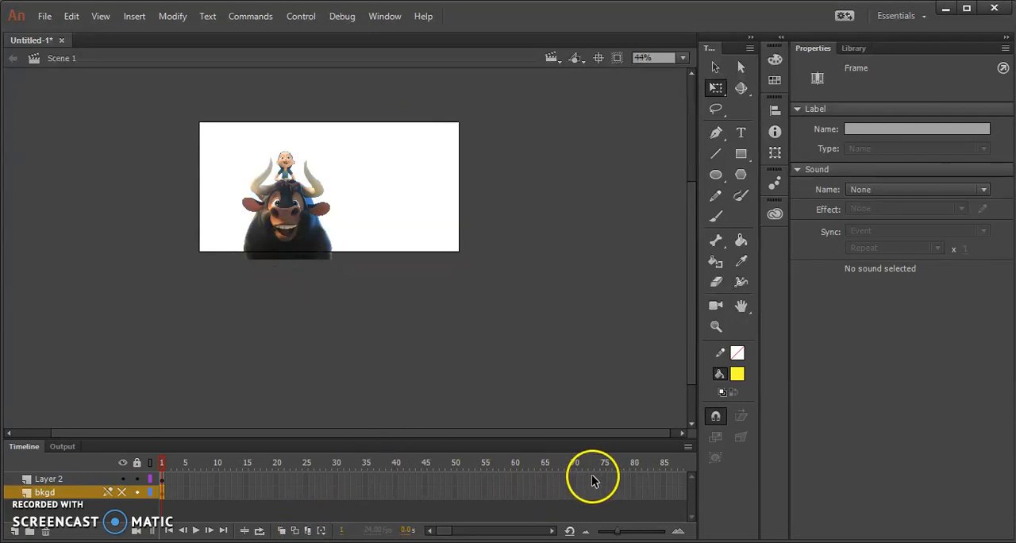
mouse_move(581, 512)
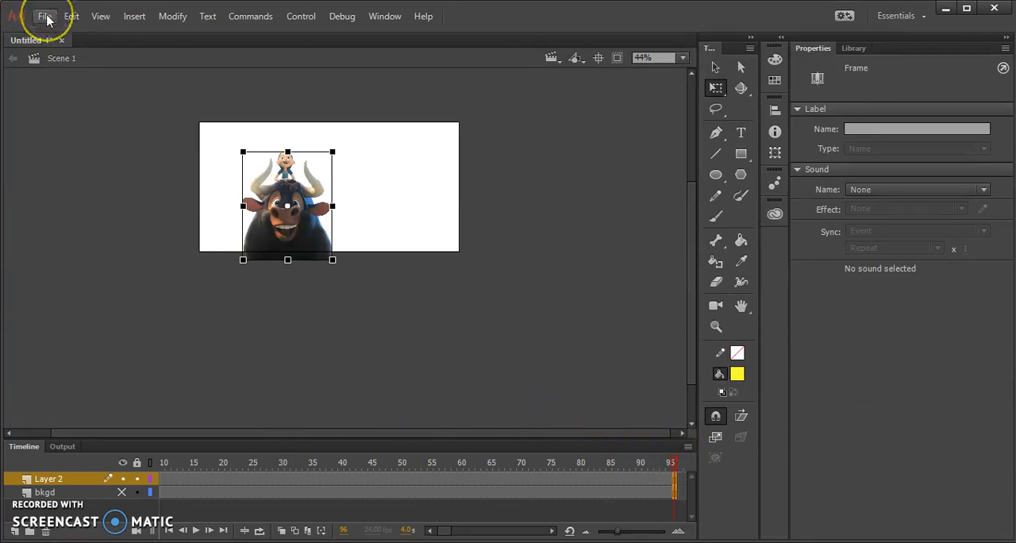
mouse_move(71, 23)
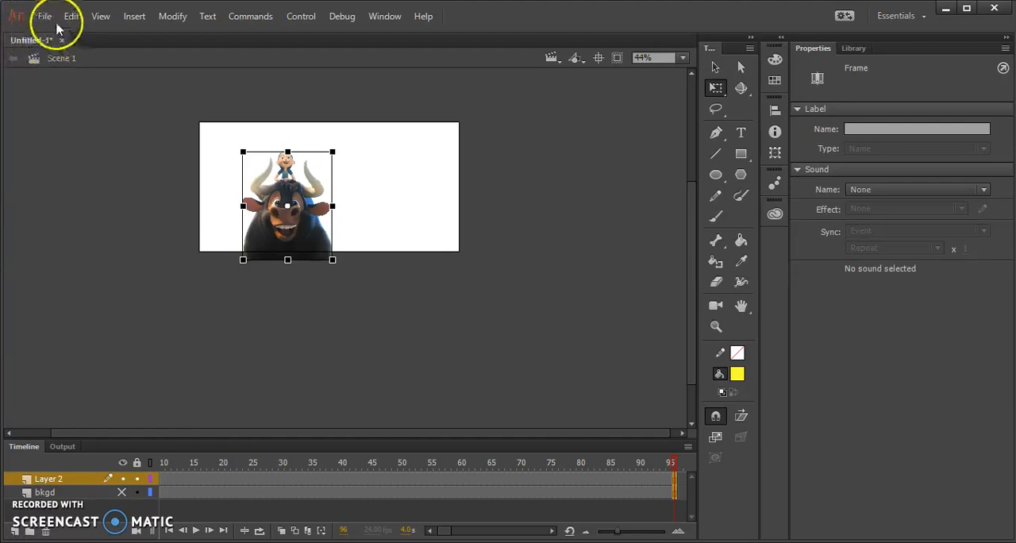
Step: Save the document as ferdinand animation 2.fla in the ferdinand images folder
left_click(44, 15)
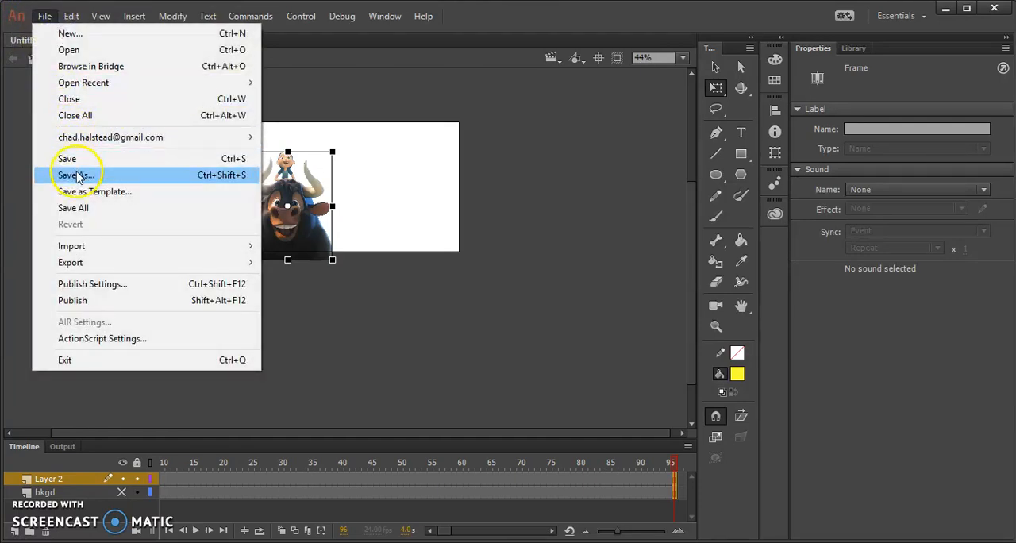
left_click(76, 175)
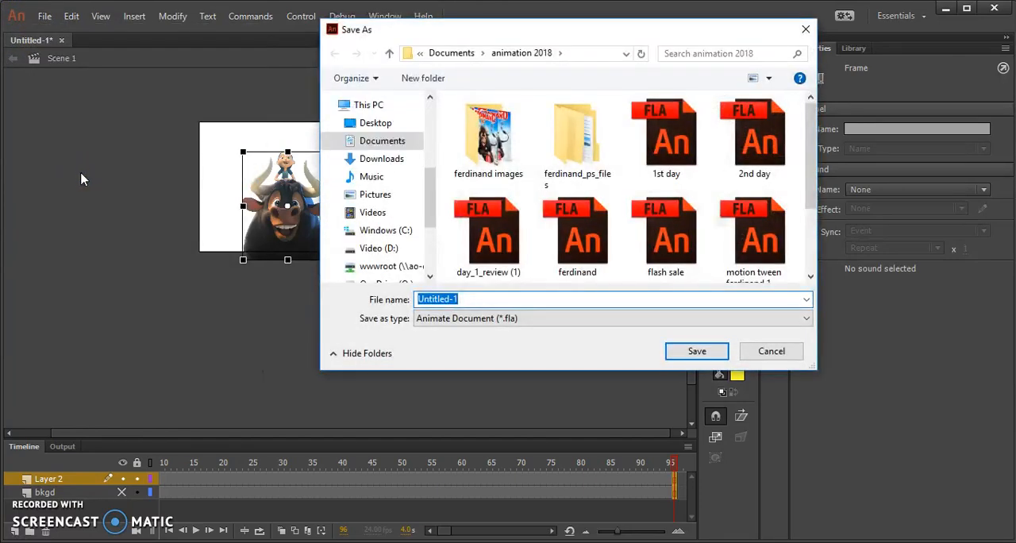
type("ferdinand images")
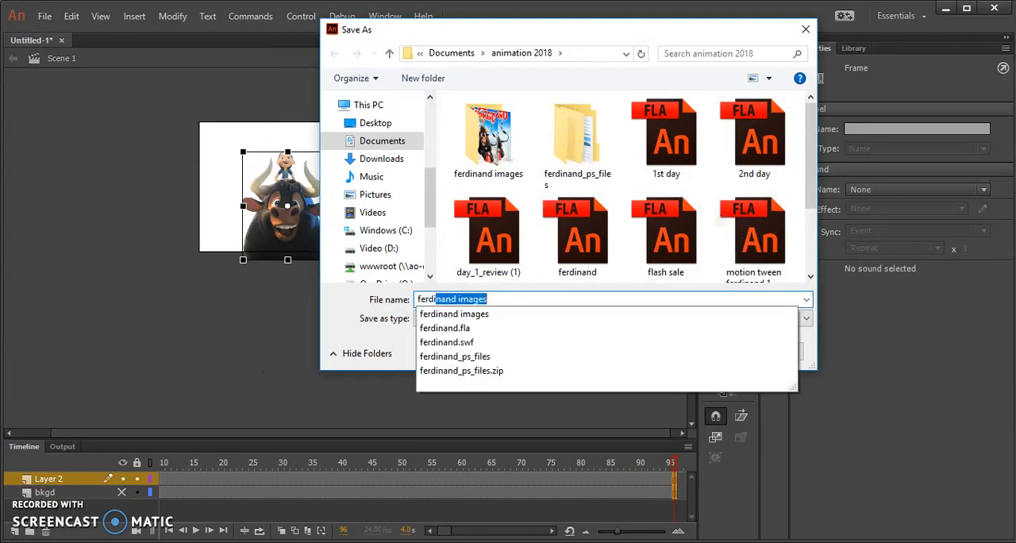
left_click(455, 314)
type("inand animation 2")
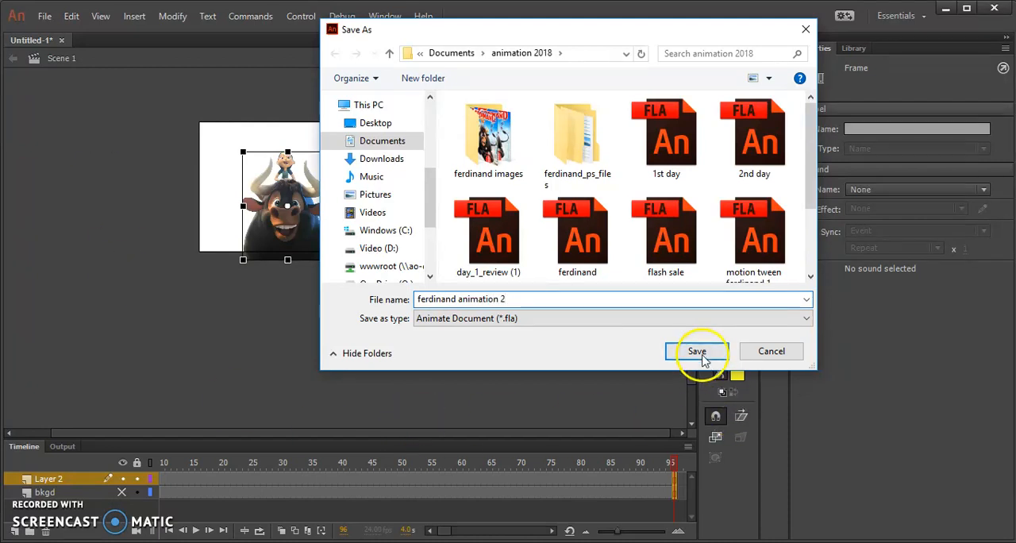
left_click(695, 351)
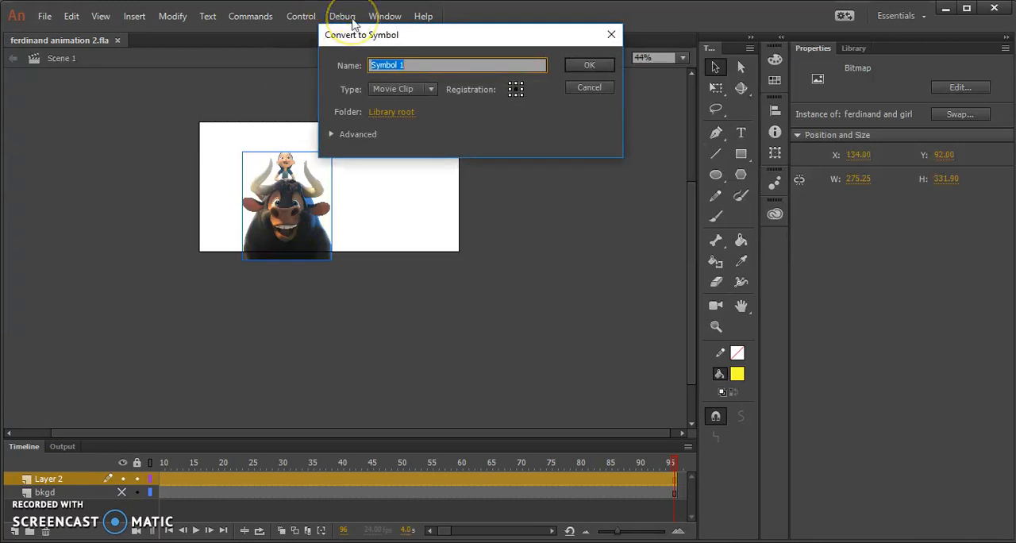
Step: Create a movie clip symbol named ferdinand and girl and check it in the library
type("ferdinand and girl")
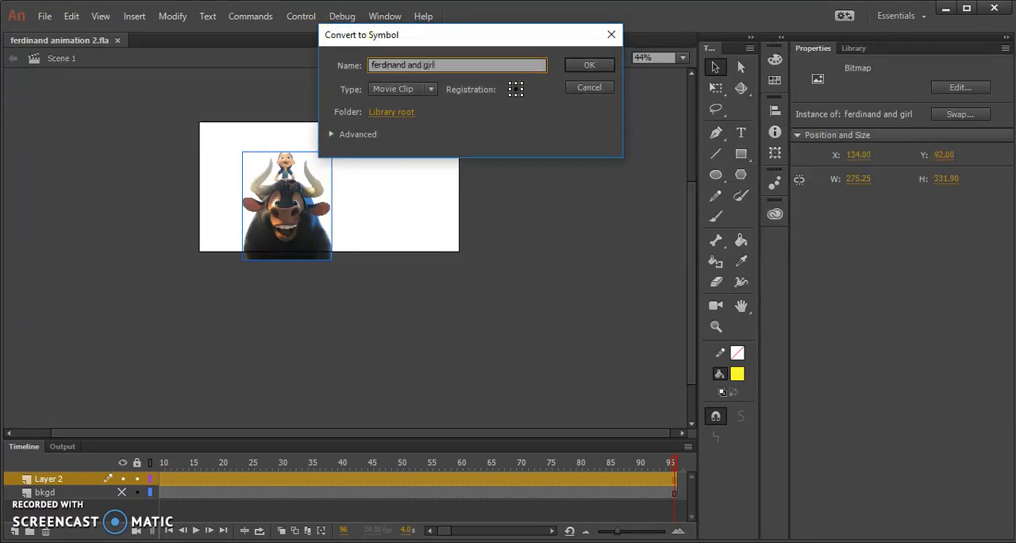
left_click(589, 63)
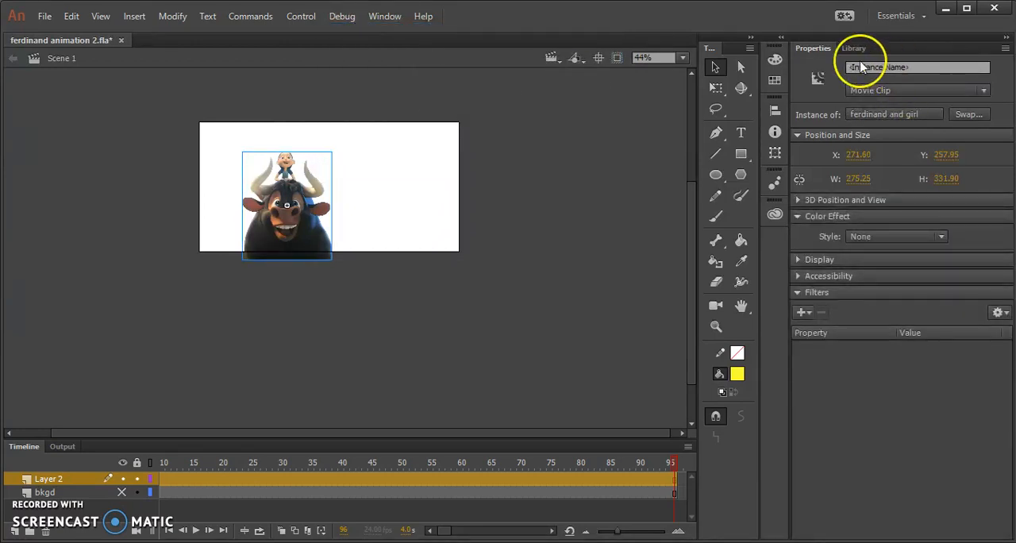
left_click(854, 48)
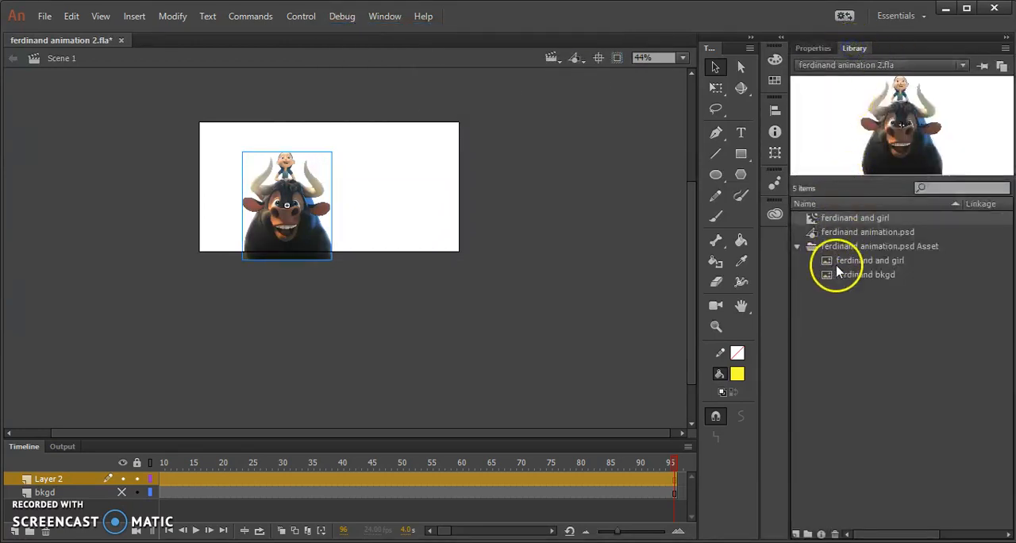
mouse_move(336, 238)
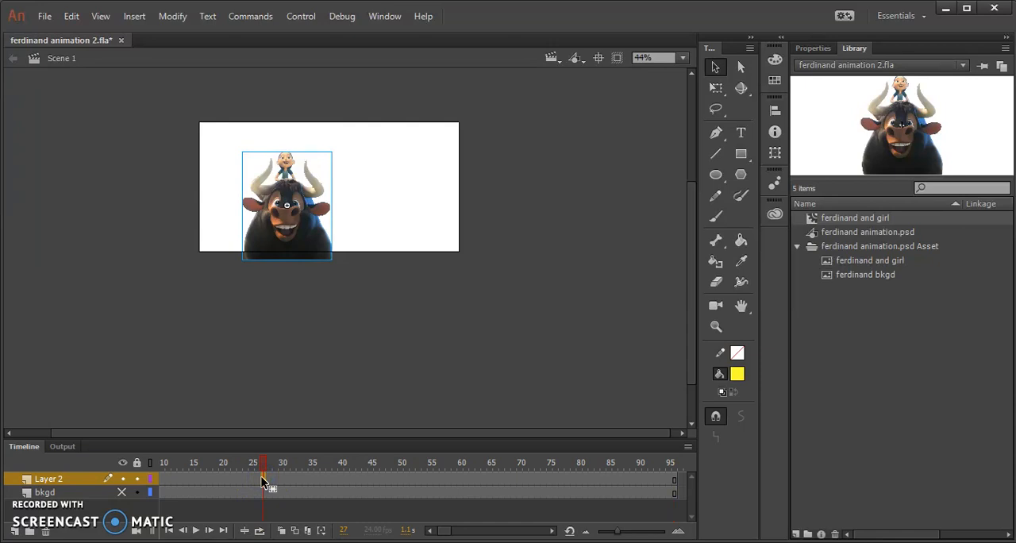
Step: Create a motion tween on Layer 2 and rename the layer ferdinand and girl
right_click(253, 480)
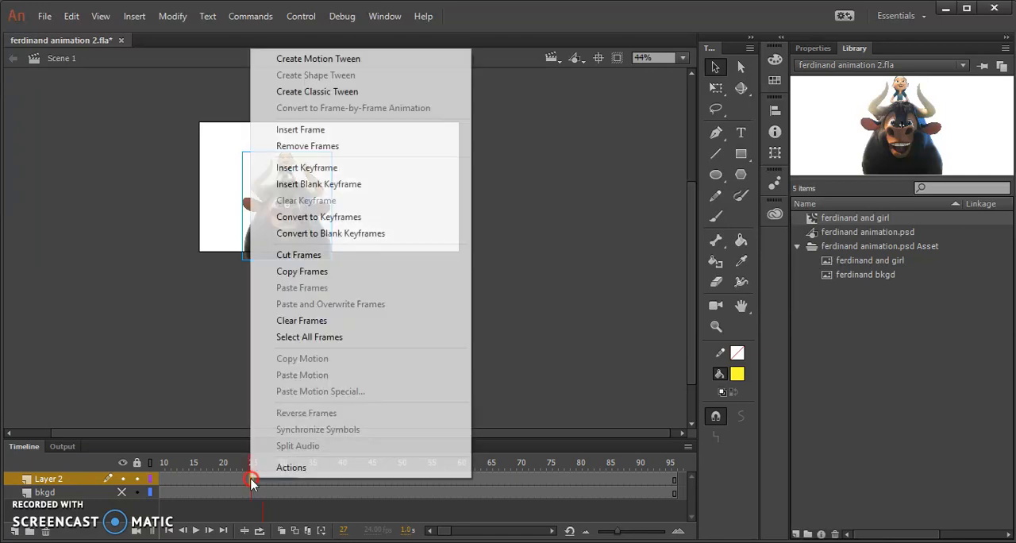
left_click(318, 57)
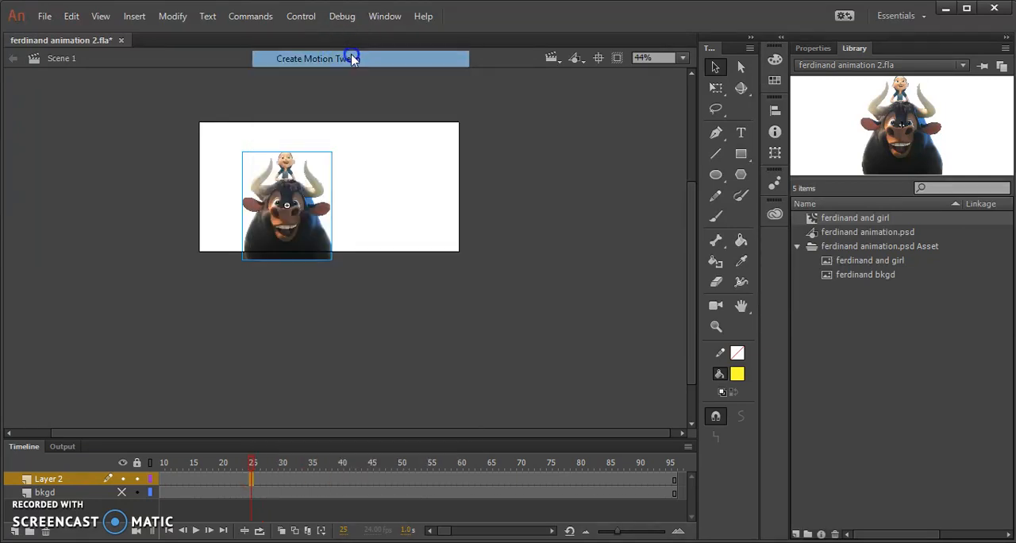
left_click(352, 58)
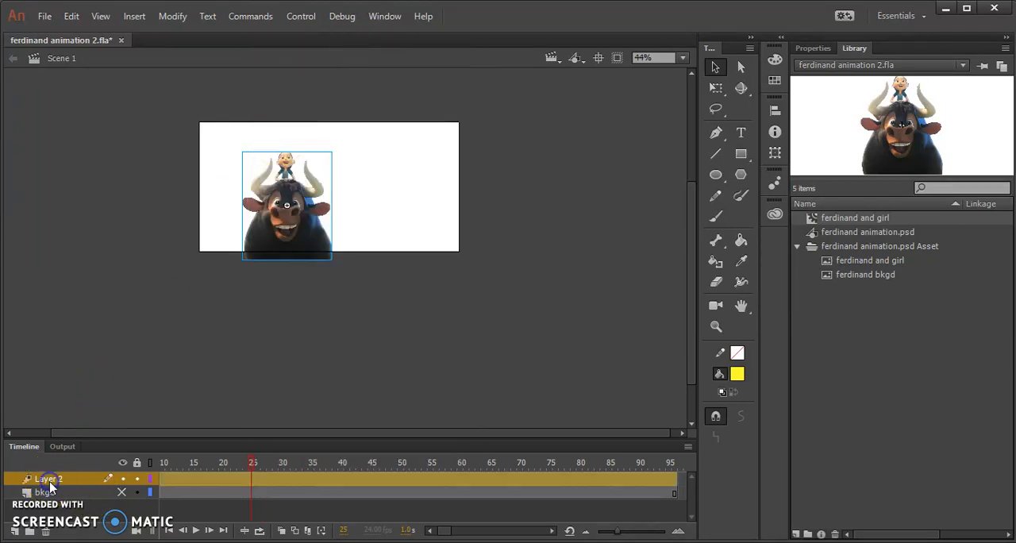
double_click(49, 478)
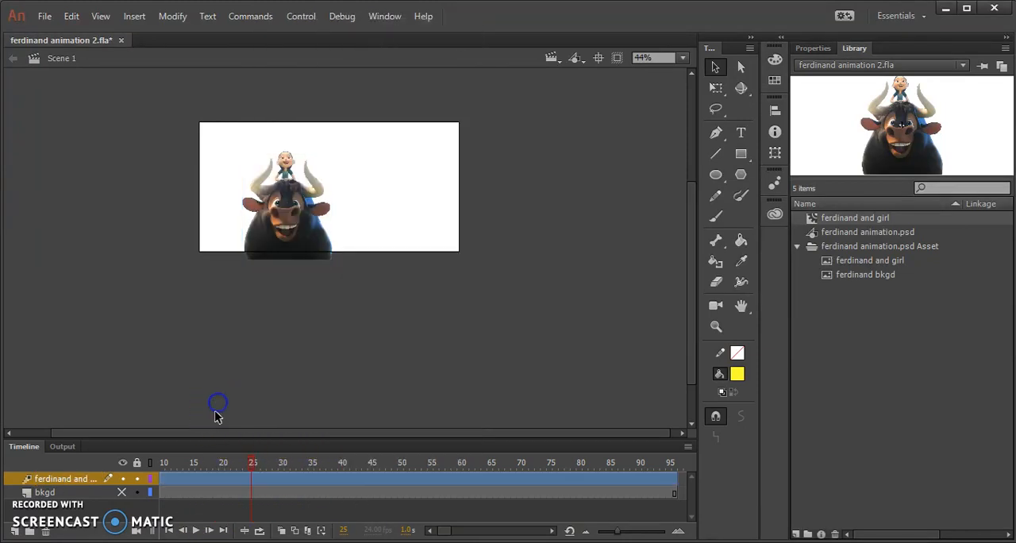
Step: Move the playhead to around frame 13 and shift the bull upward along a motion path
left_click_drag(254, 463, 181, 463)
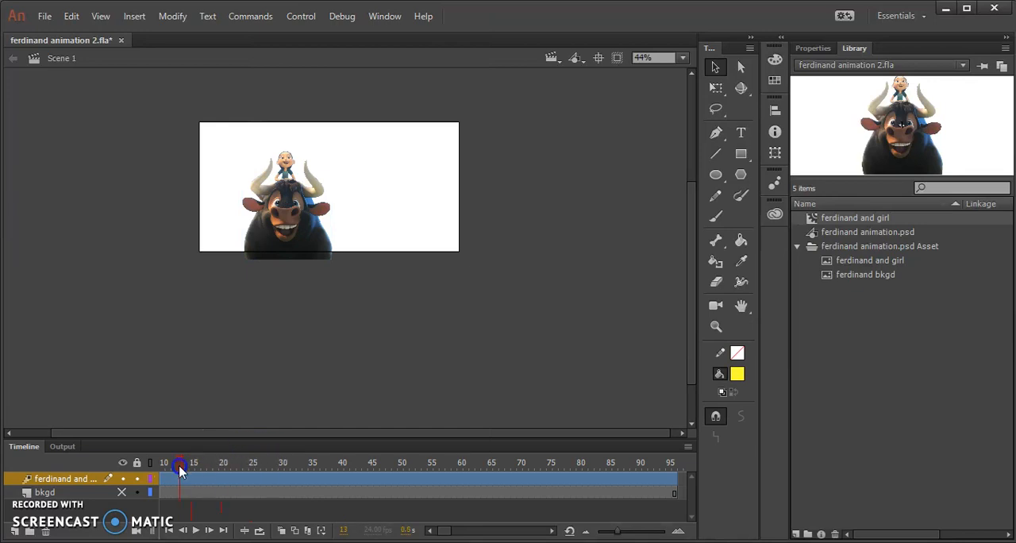
left_click_drag(178, 467, 232, 466)
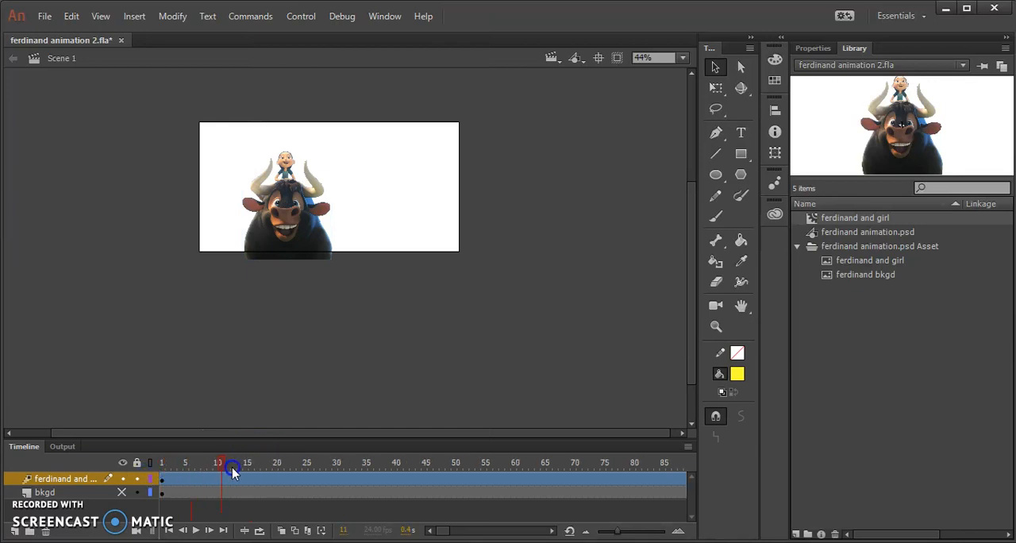
left_click(149, 464)
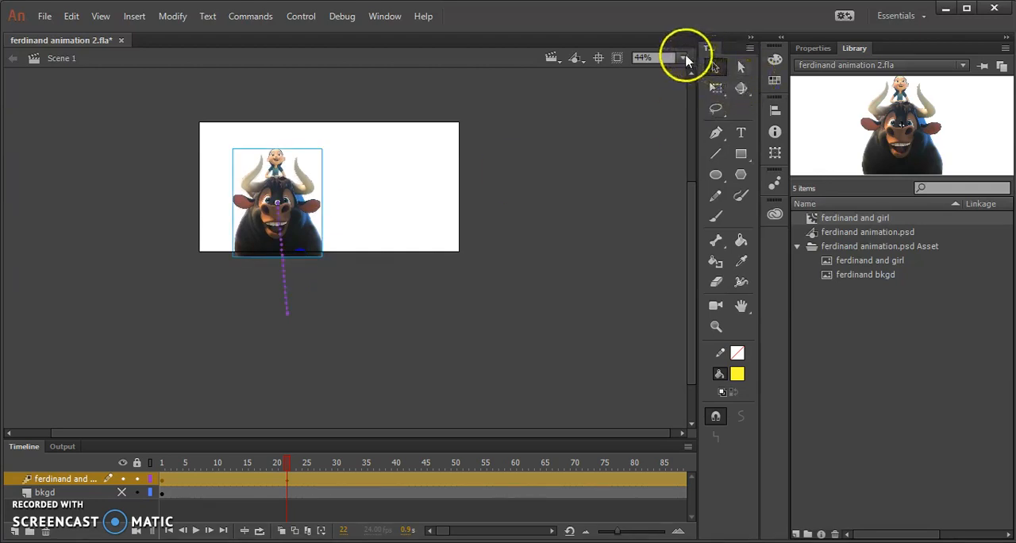
Step: At 100% view, reposition the bull at frames up to around 45 to start the bobbing
left_click(682, 57)
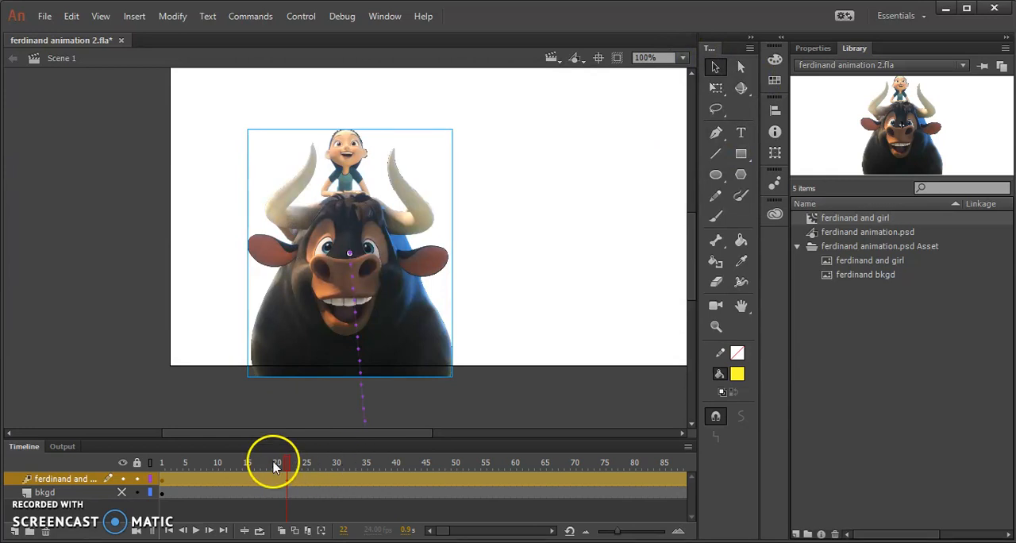
left_click(310, 462)
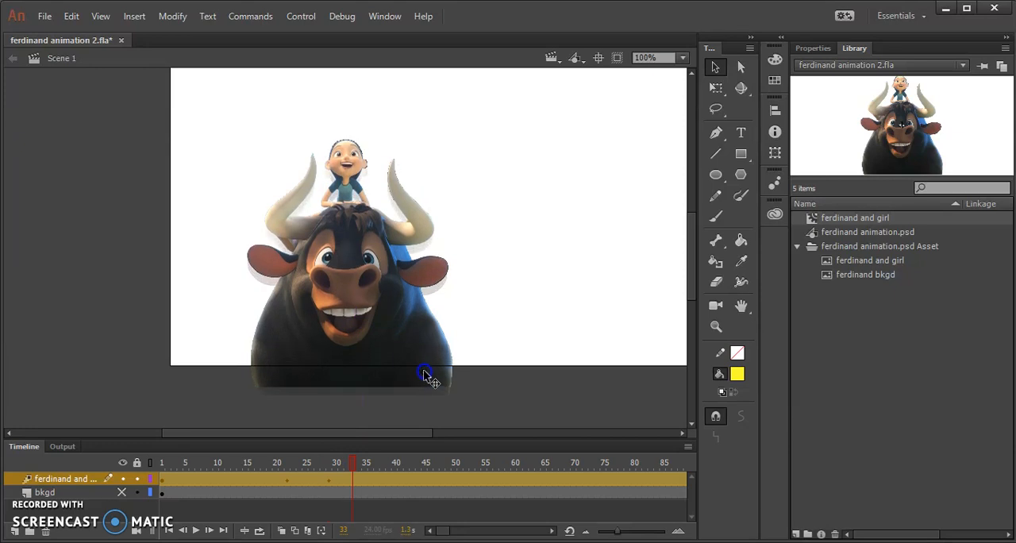
left_click(378, 462)
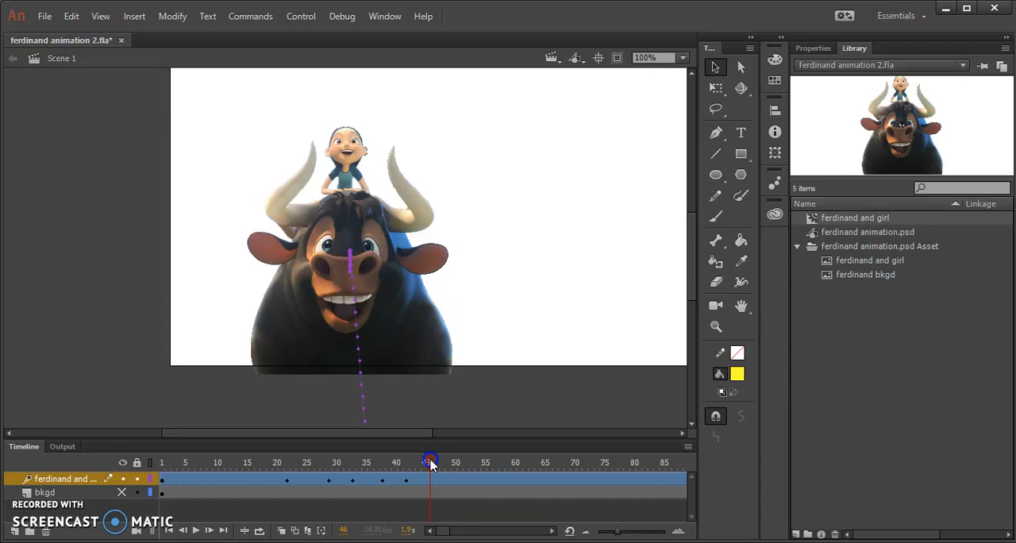
left_click(349, 254)
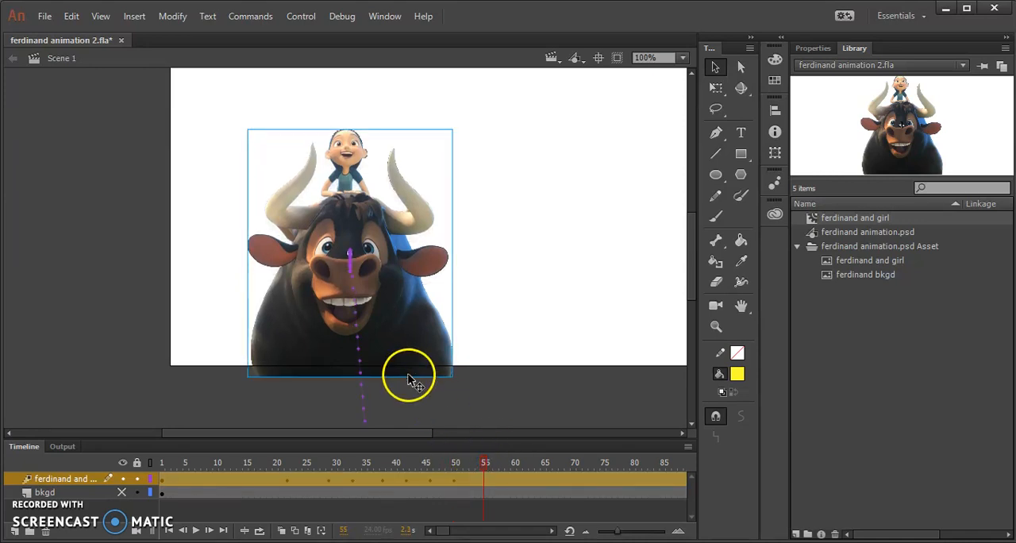
left_click_drag(409, 378, 489, 463)
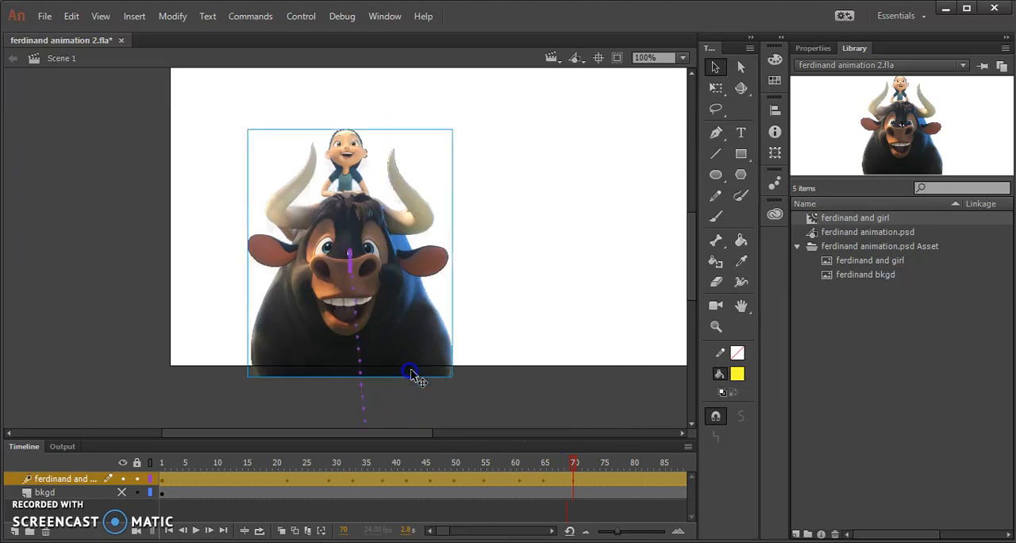
Step: Add further bobbing keyframes around frame 73 and later in the tween
left_click(601, 463)
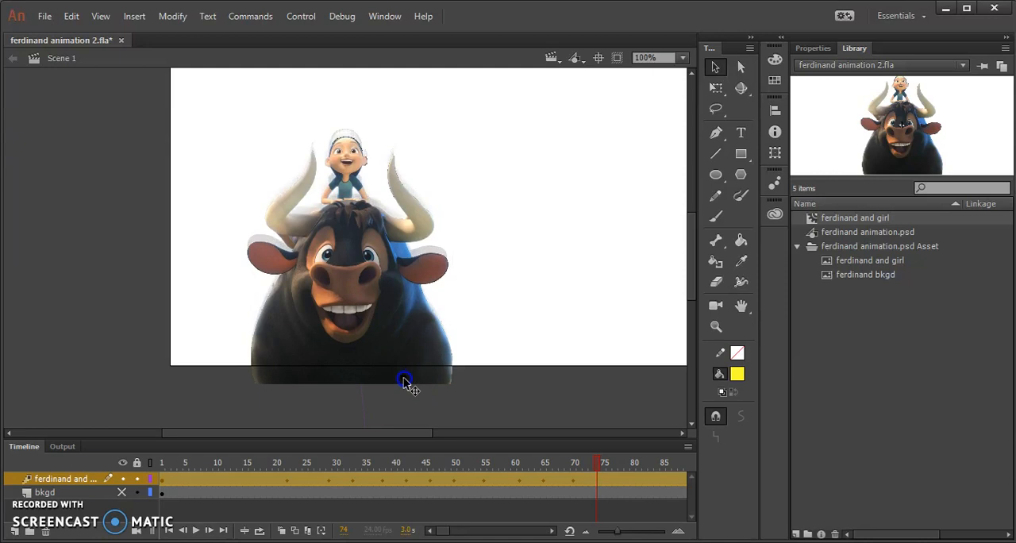
left_click(625, 462)
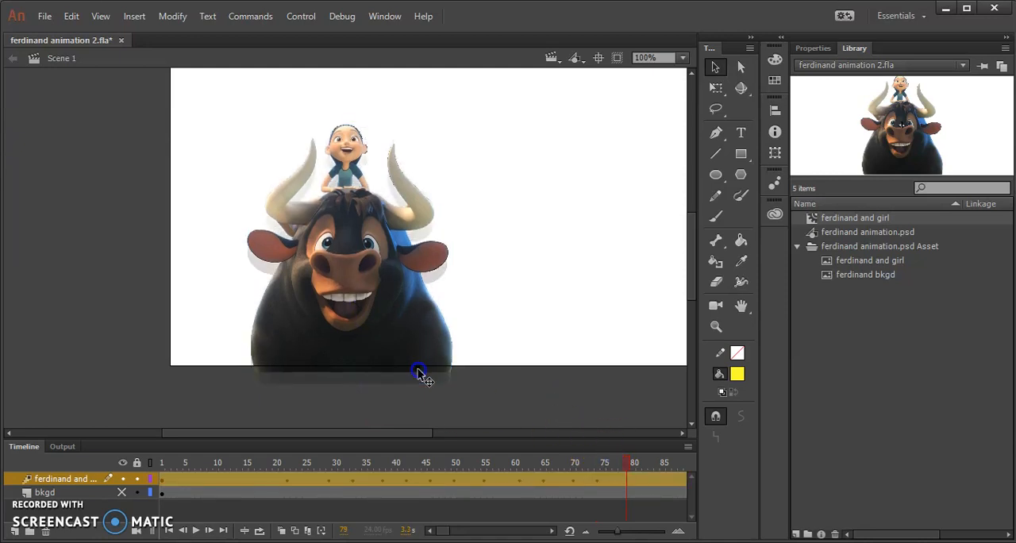
left_click(636, 463)
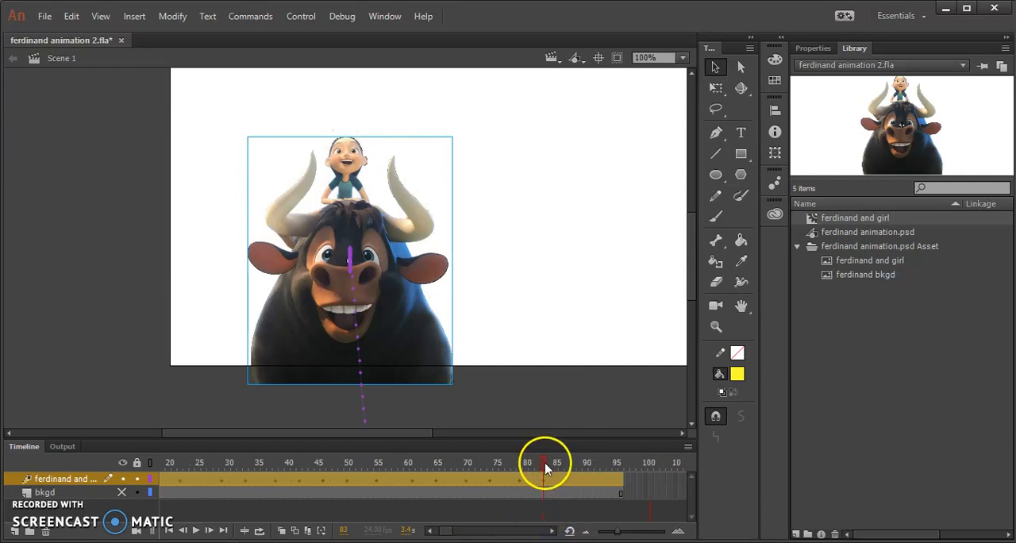
left_click(559, 460)
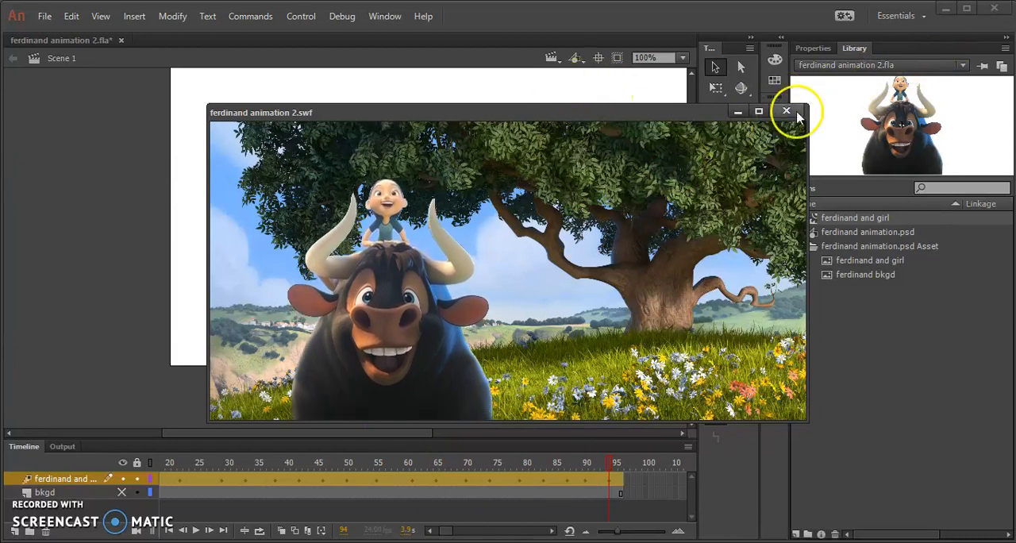
mouse_move(787, 111)
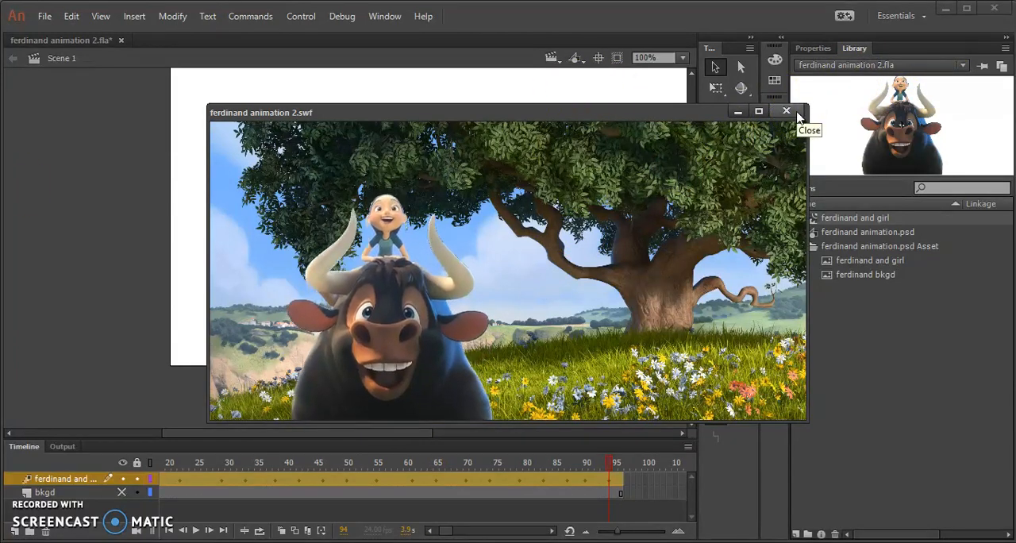
left_click(786, 111)
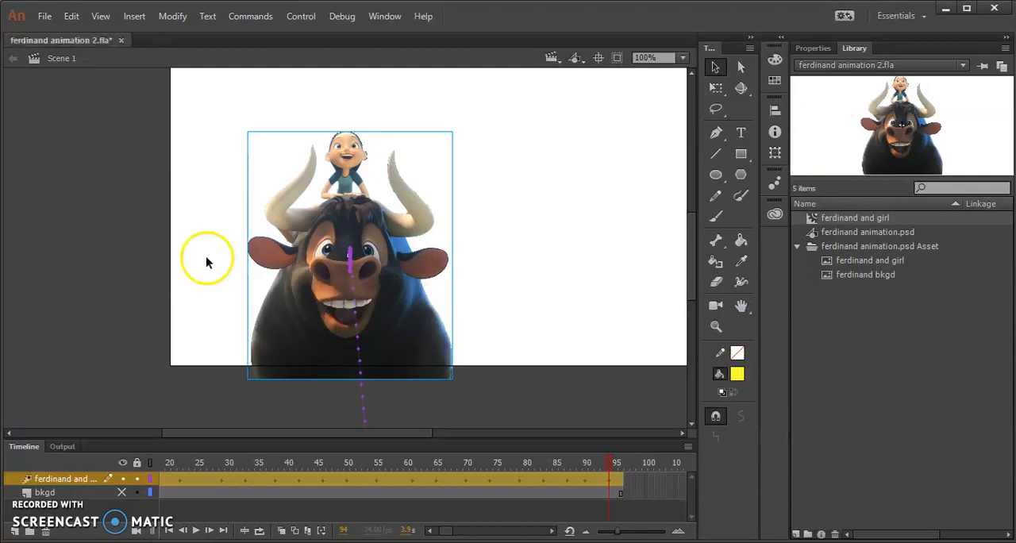
mouse_move(101, 531)
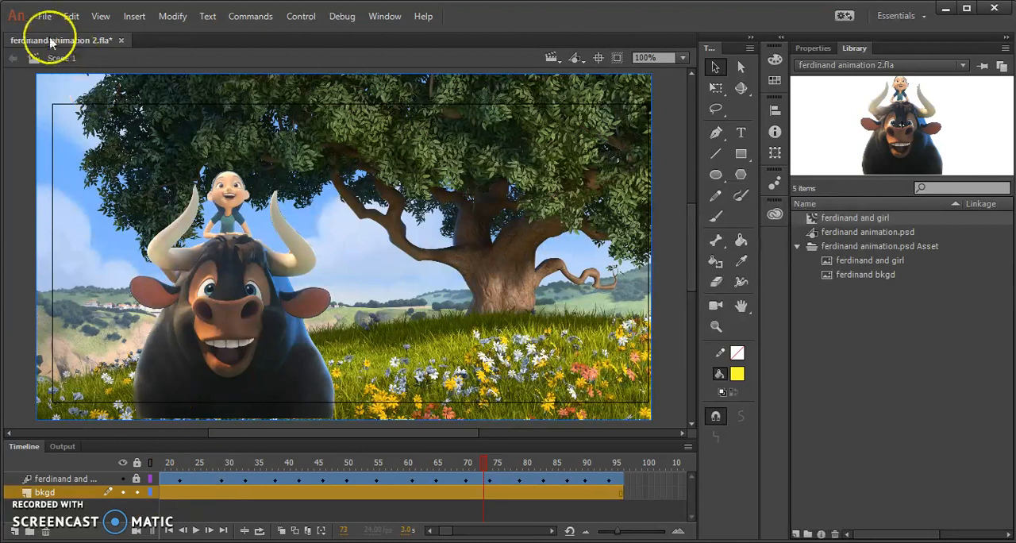
Step: Set the stage zoom to 25% and select the meadow background image
left_click(680, 58)
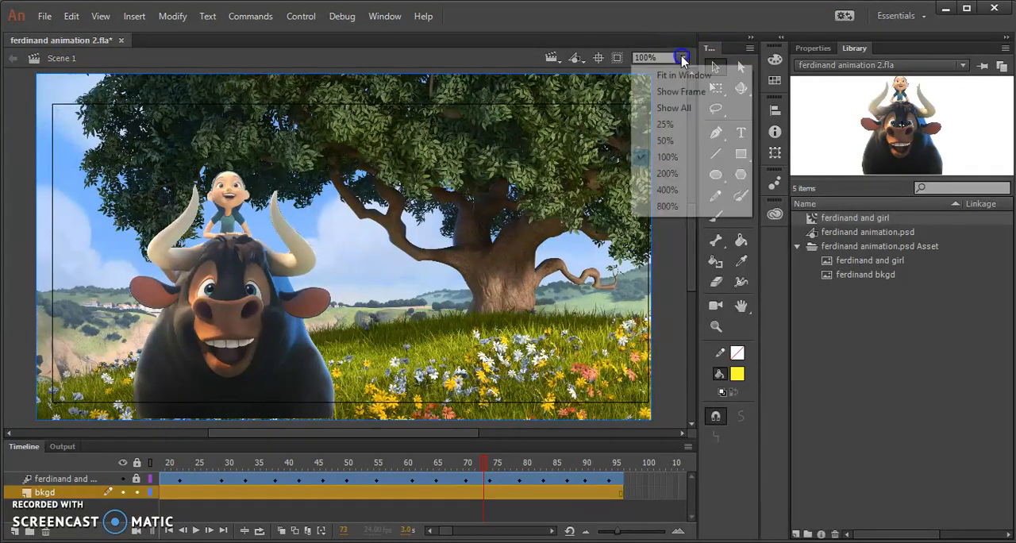
left_click(666, 124)
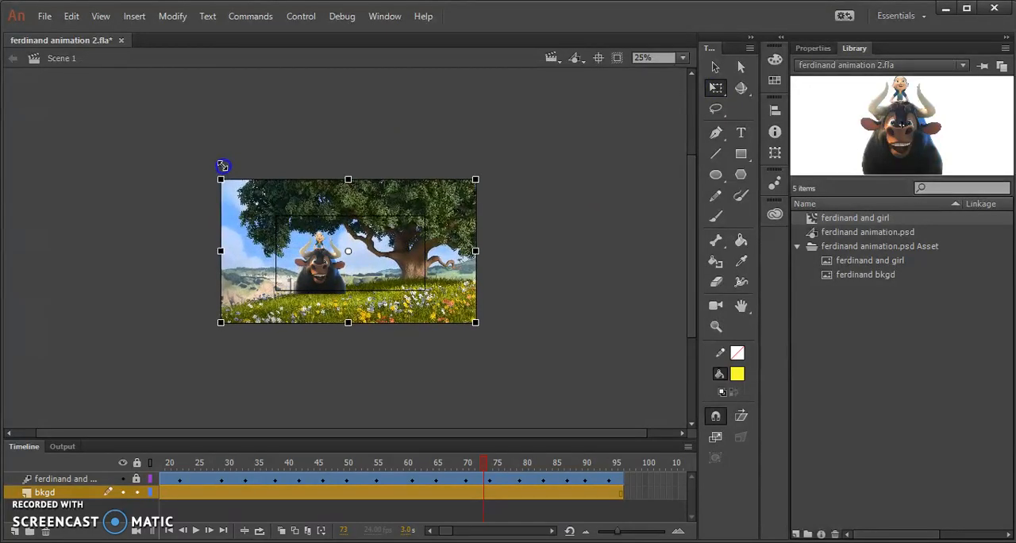
mouse_move(632, 153)
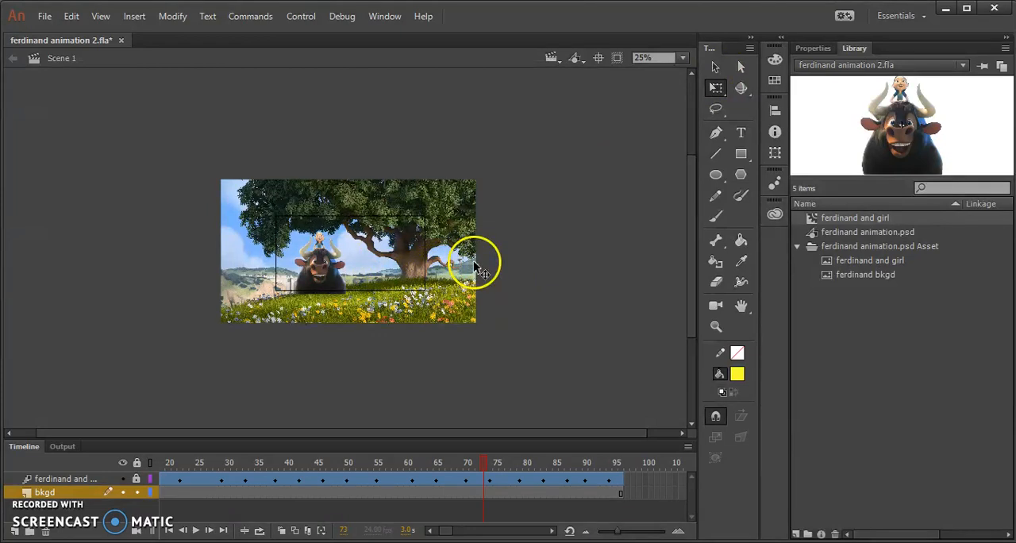
left_click(357, 262)
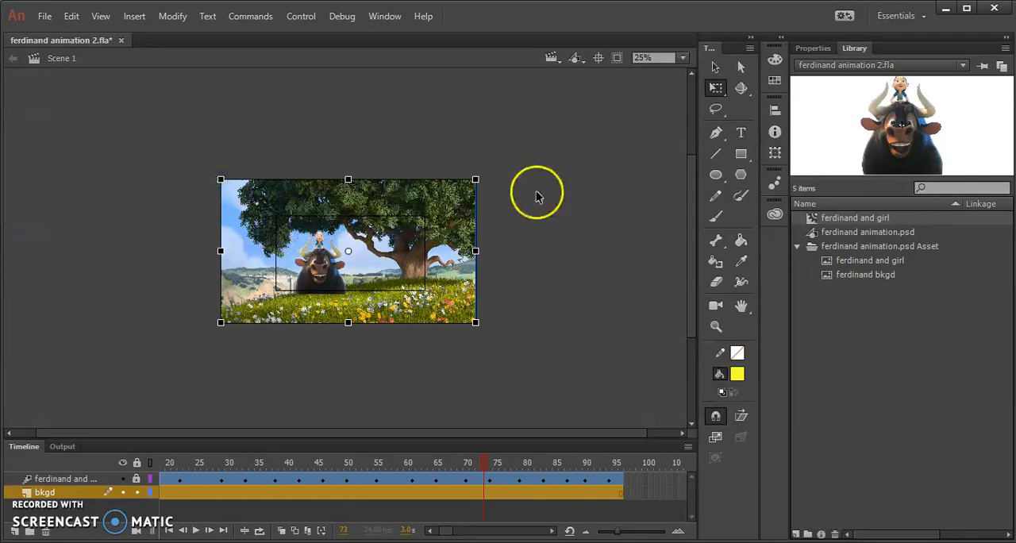
mouse_move(602, 286)
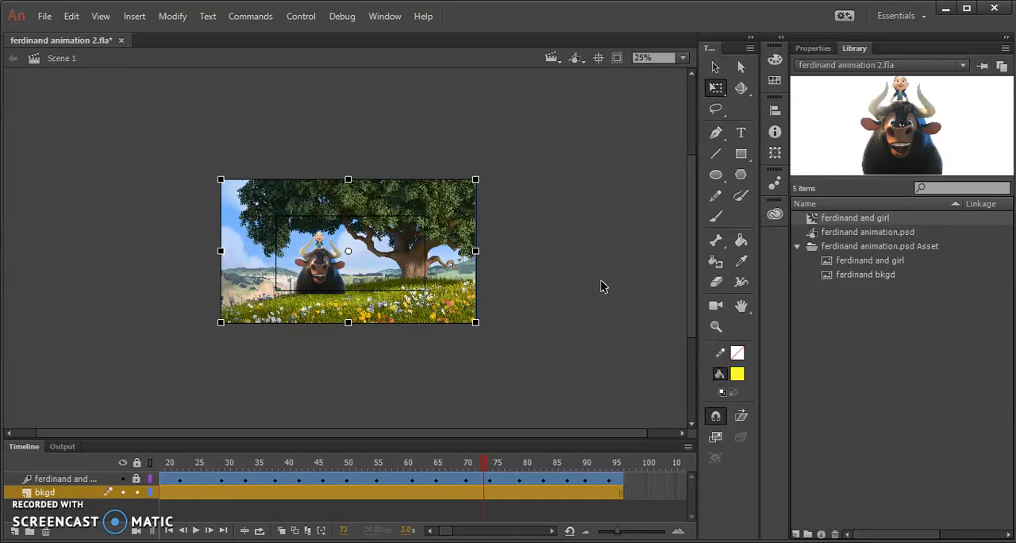
mouse_move(477, 179)
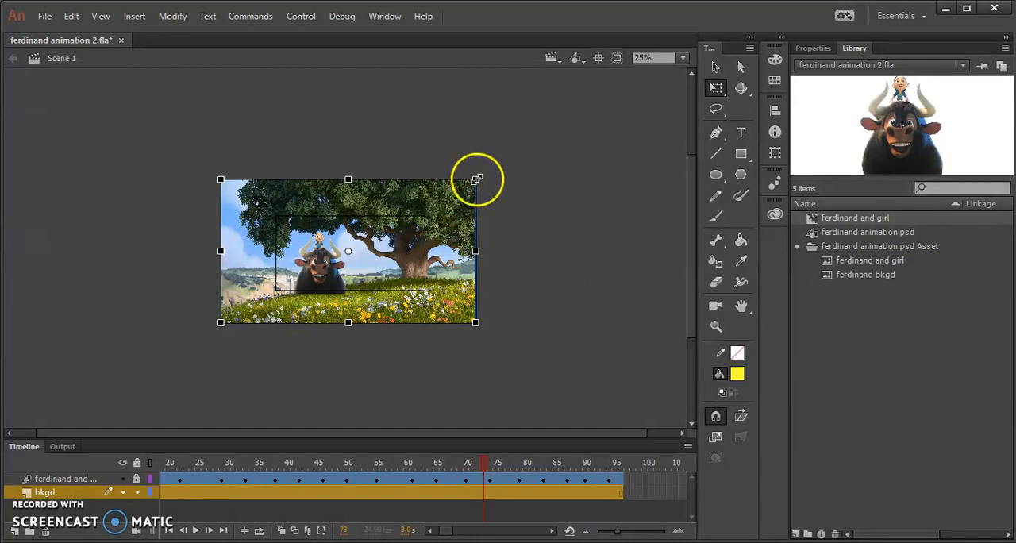
mouse_move(728, 88)
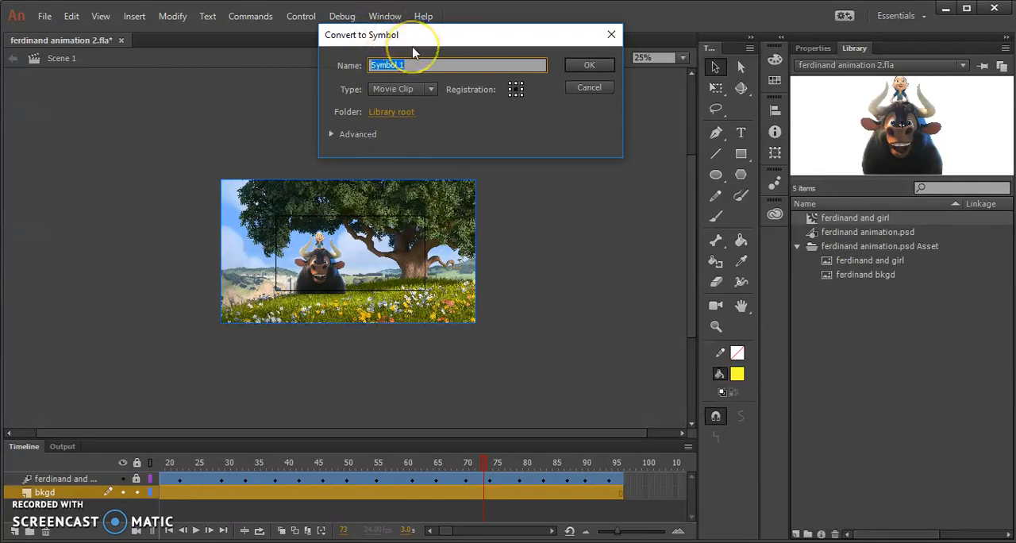
Step: Convert the background to a Movie Clip symbol named bkgd
type("bg")
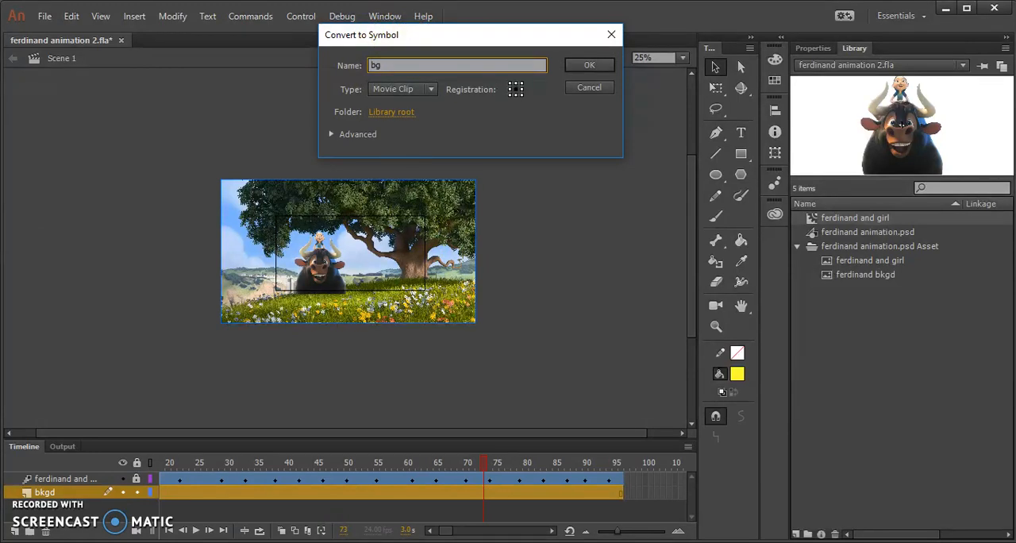
type("kgd")
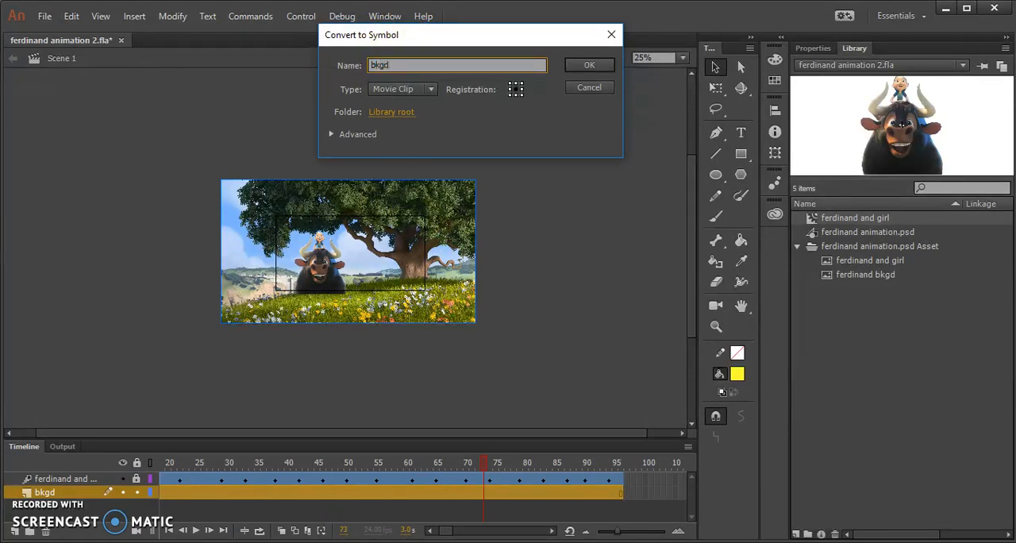
left_click(589, 64)
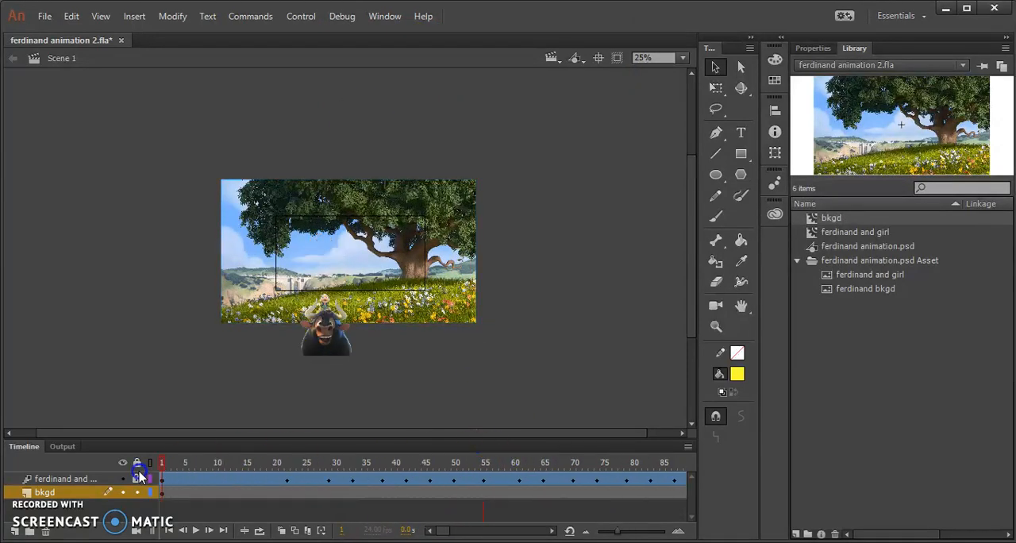
Step: Add a classic tween to the bkgd layer and shrink the background at frame 95
right_click(140, 474)
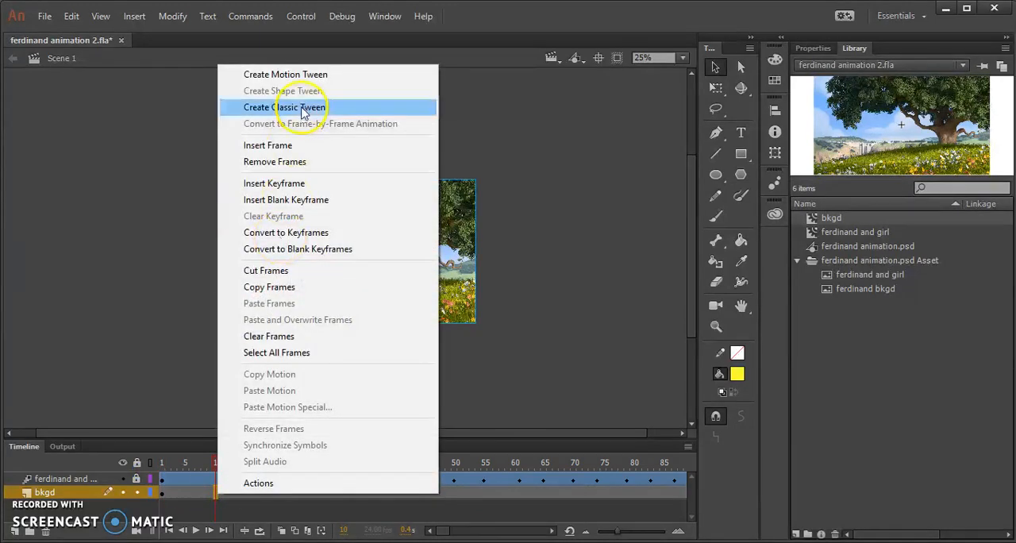
left_click(285, 108)
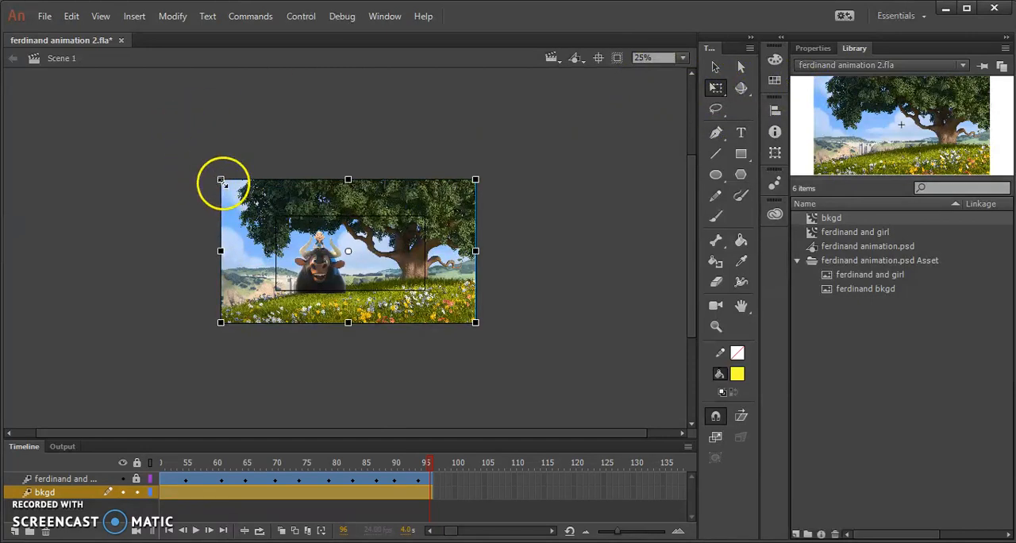
left_click_drag(221, 179, 235, 192)
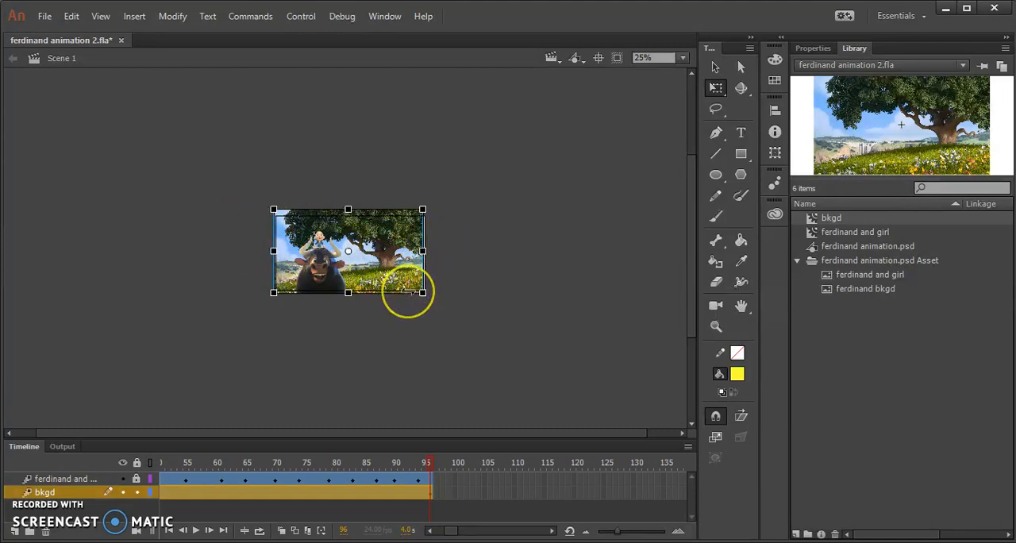
mouse_move(441, 309)
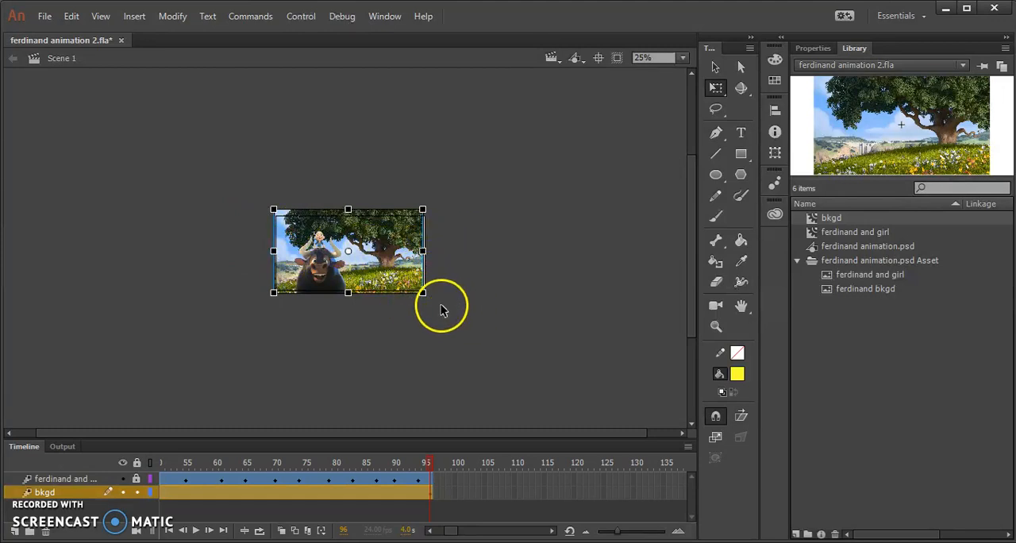
mouse_move(422, 294)
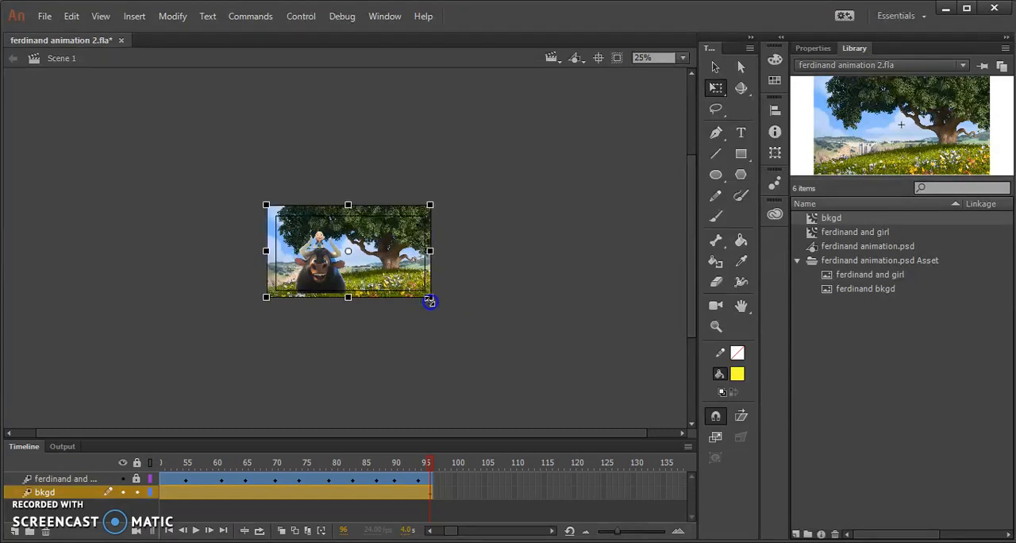
mouse_move(695, 70)
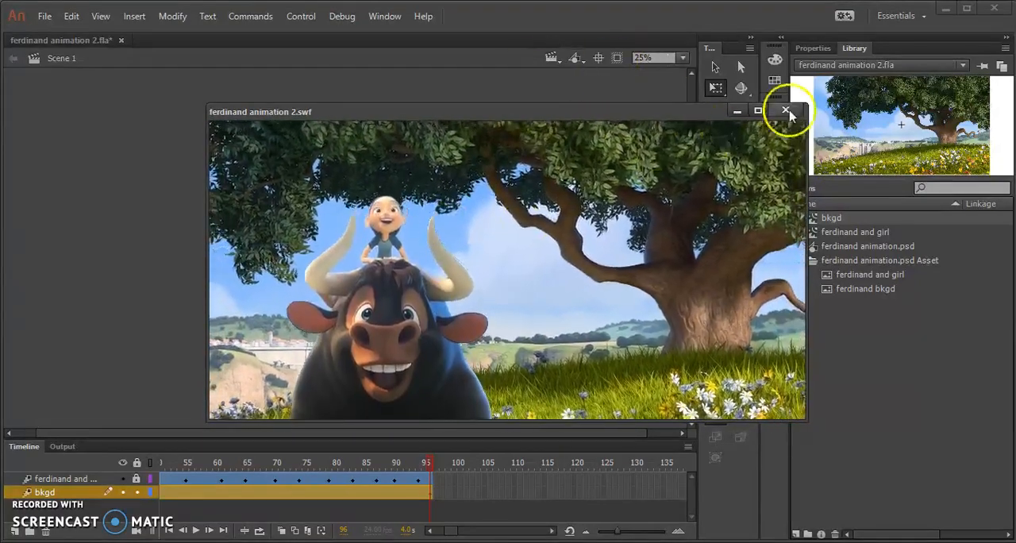
left_click(785, 111)
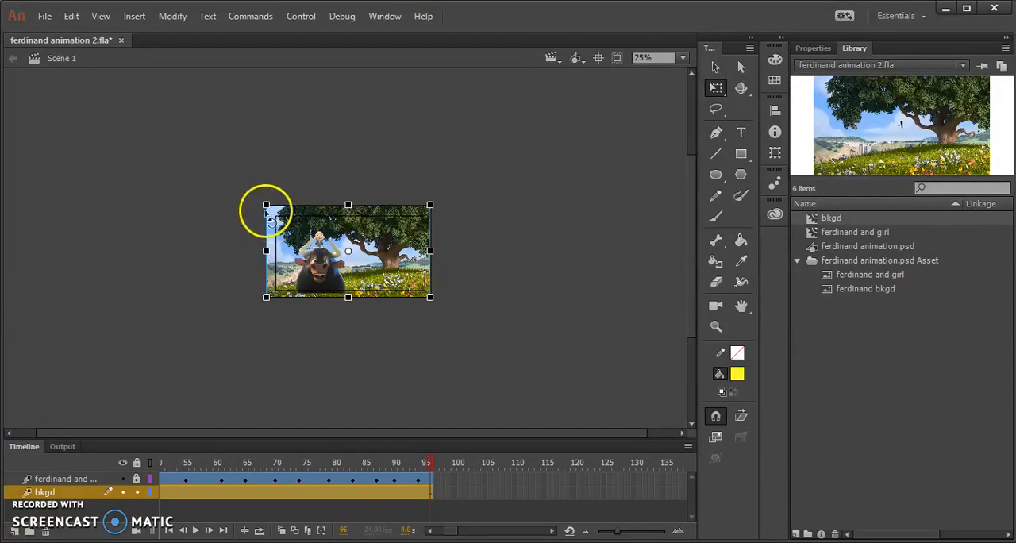
Step: At 100% zoom, scale the background at frame 95 up past the stage edges
left_click(681, 57)
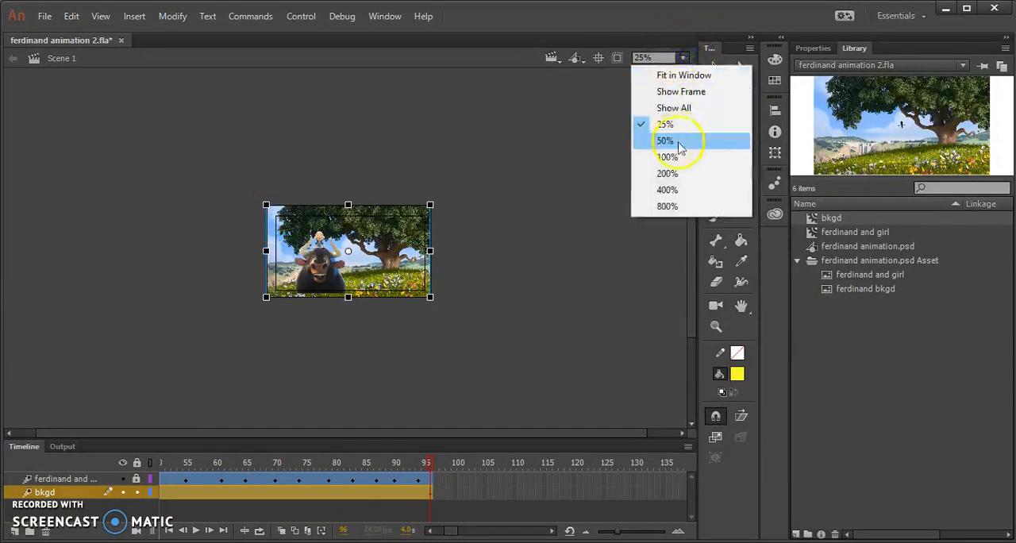
left_click(666, 158)
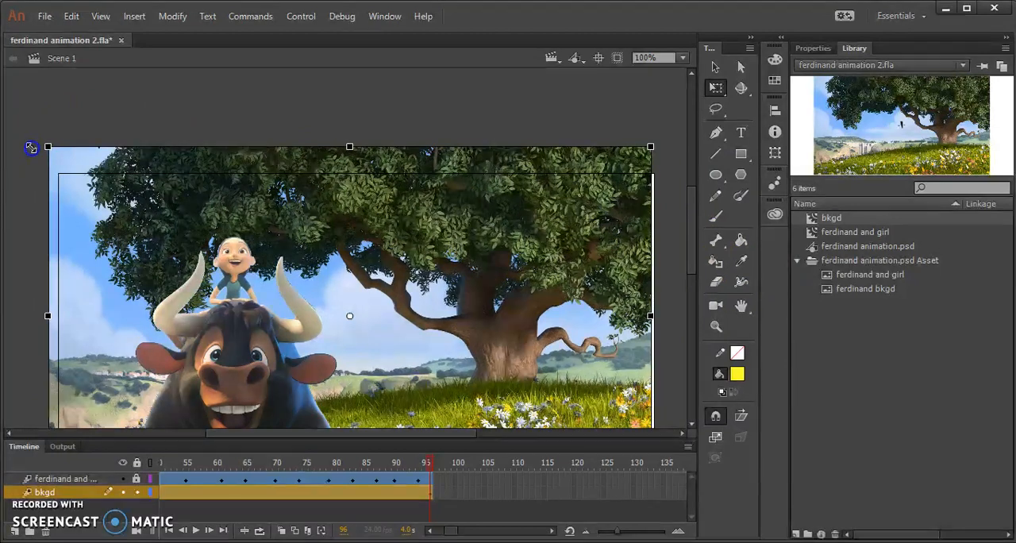
left_click_drag(47, 148, 113, 170)
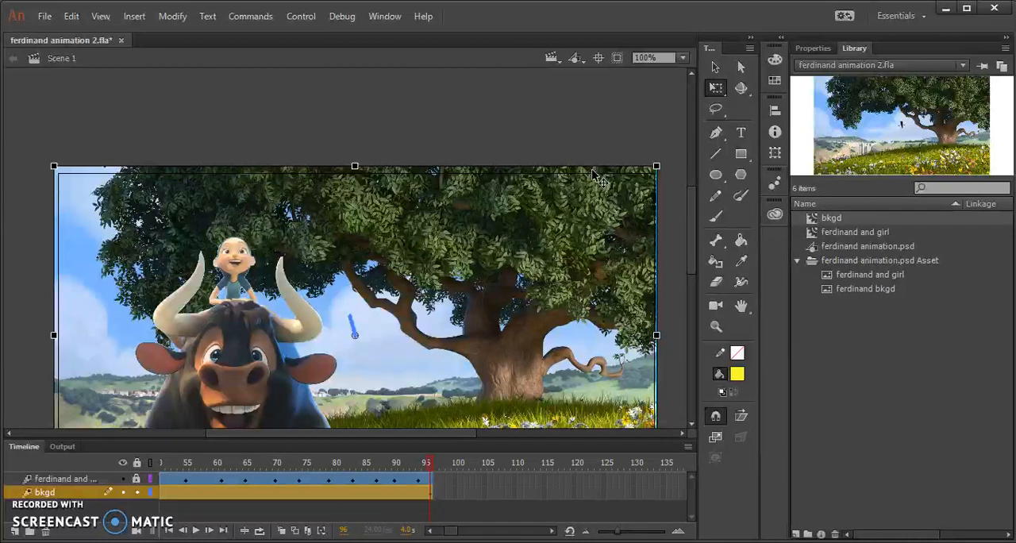
scroll("down", 3)
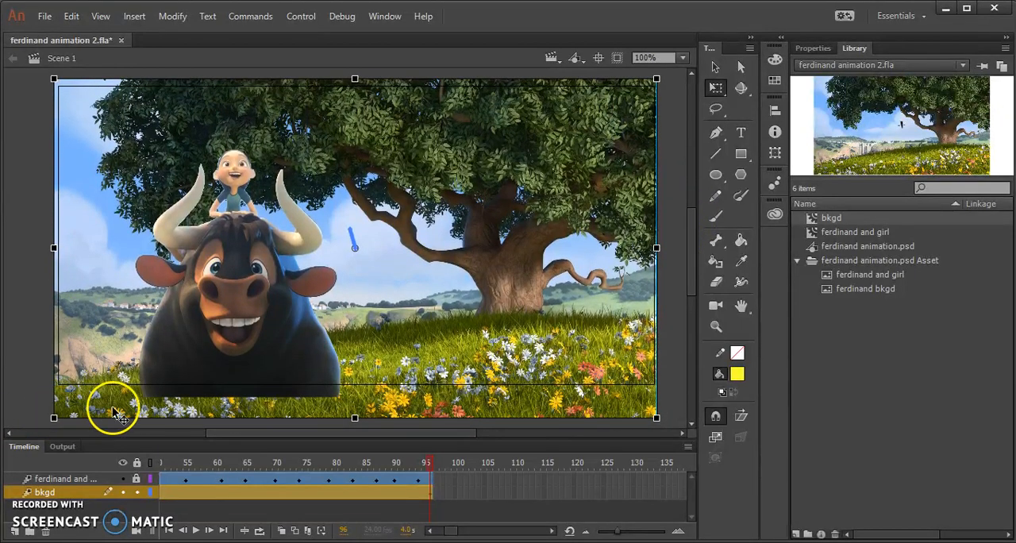
left_click_drag(115, 413, 117, 394)
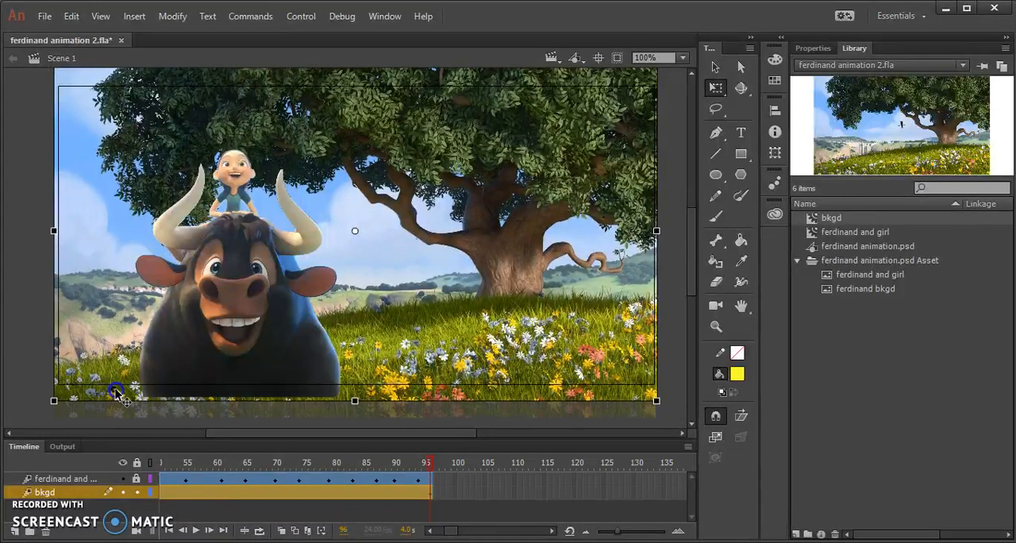
mouse_move(527, 128)
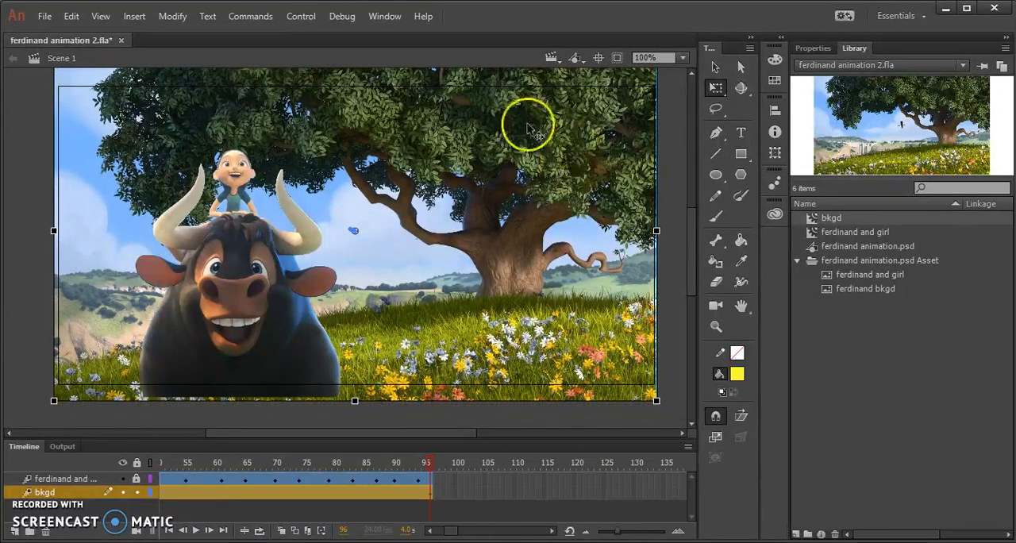